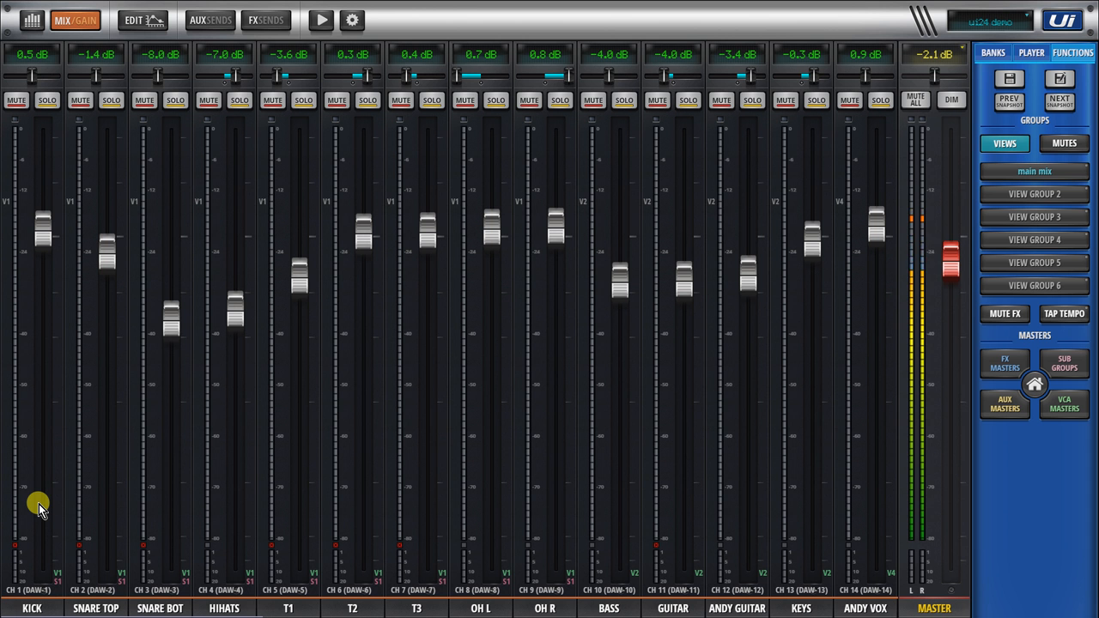
Step: Show the Player's MULTITRK CONFIG record channels with FLAC 16 format
{"action": "scroll", "scroll_direction": "right", "scroll_amount": 3}
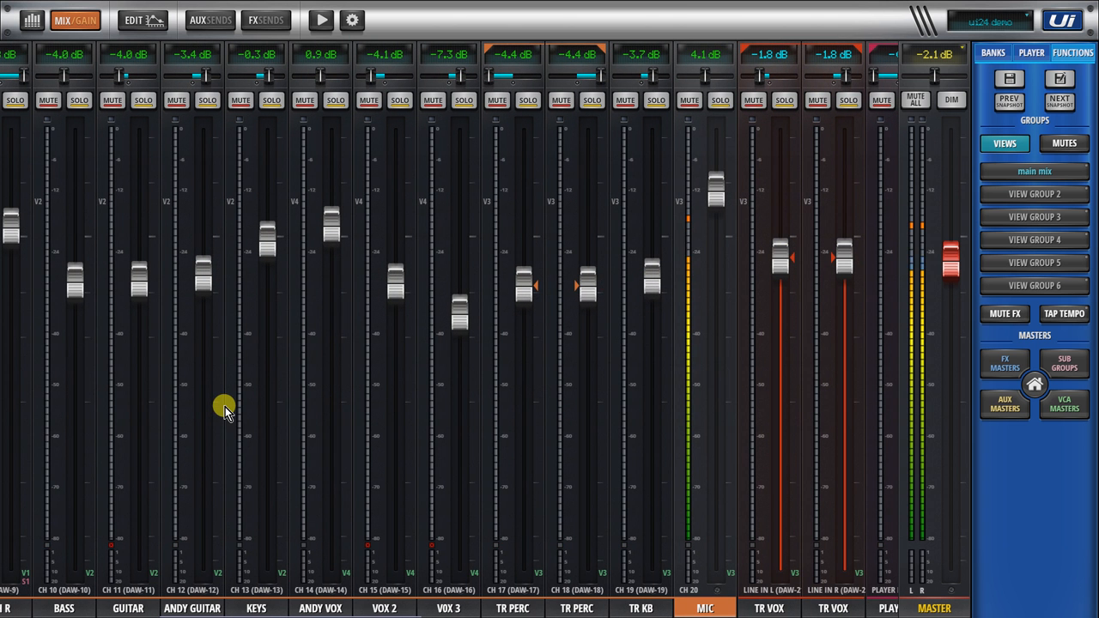
{"action": "mouse_move", "coordinate": [247, 408]}
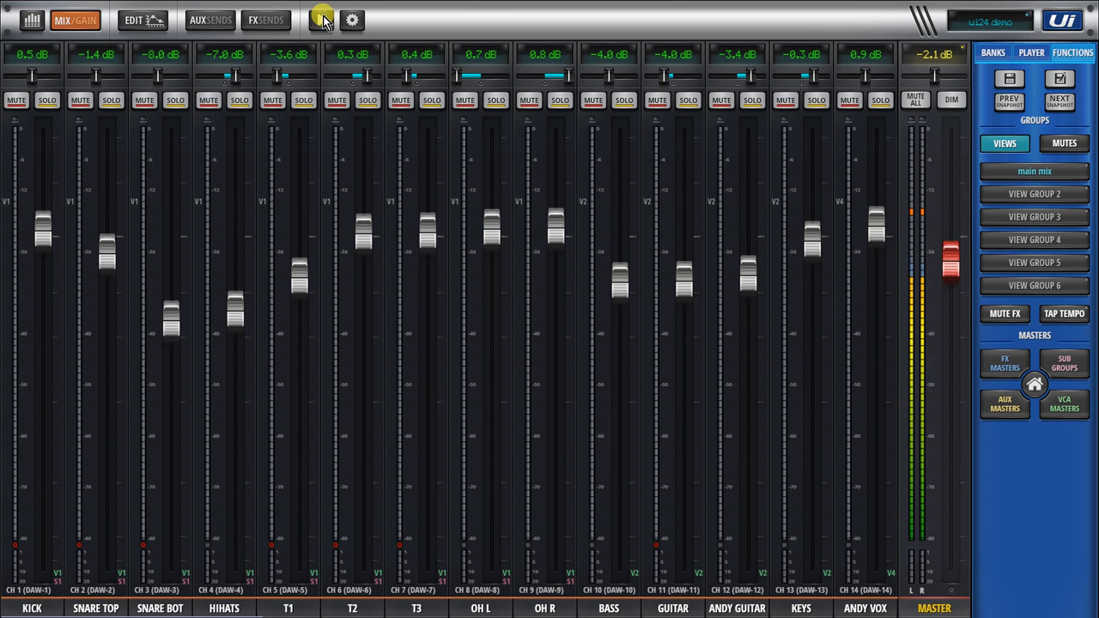
{"action": "left_click", "coordinate": [352, 20]}
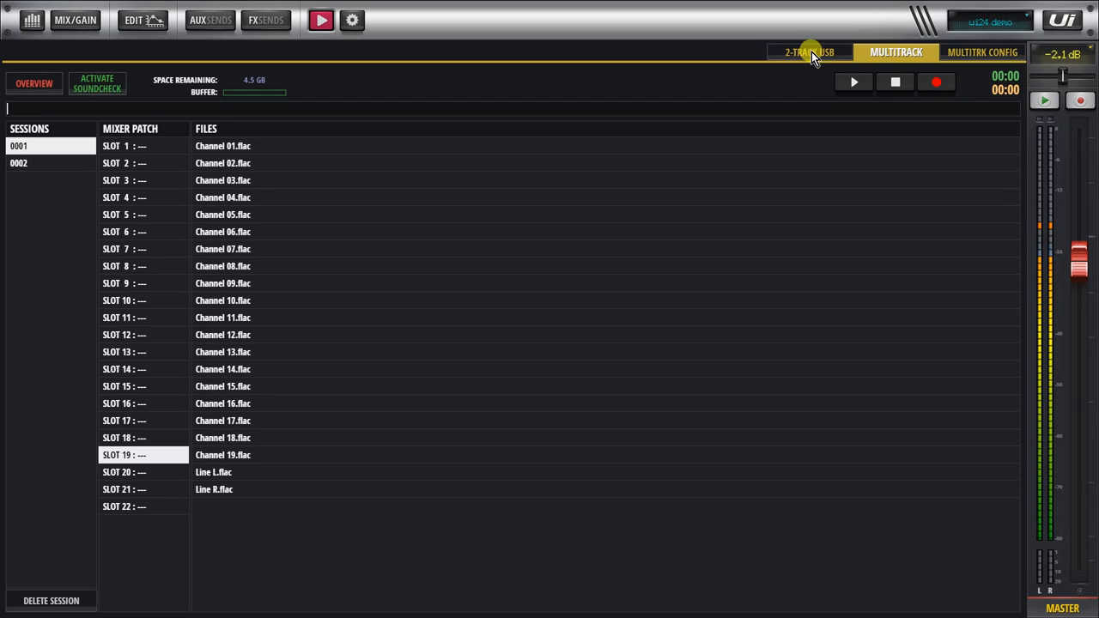
{"action": "left_click", "coordinate": [982, 52]}
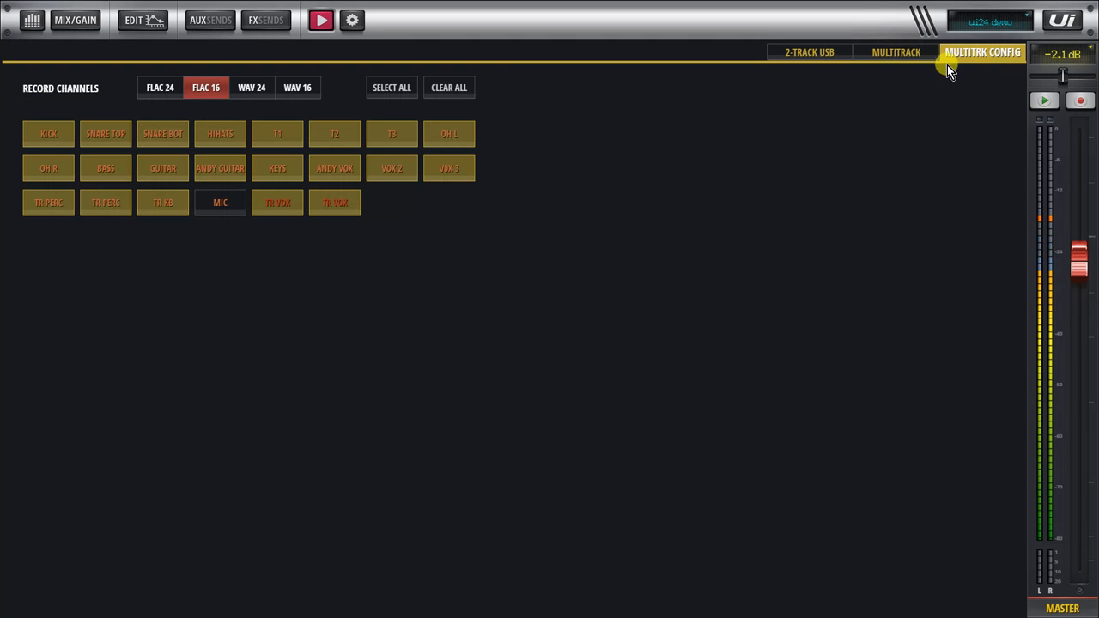
{"action": "mouse_move", "coordinate": [288, 190]}
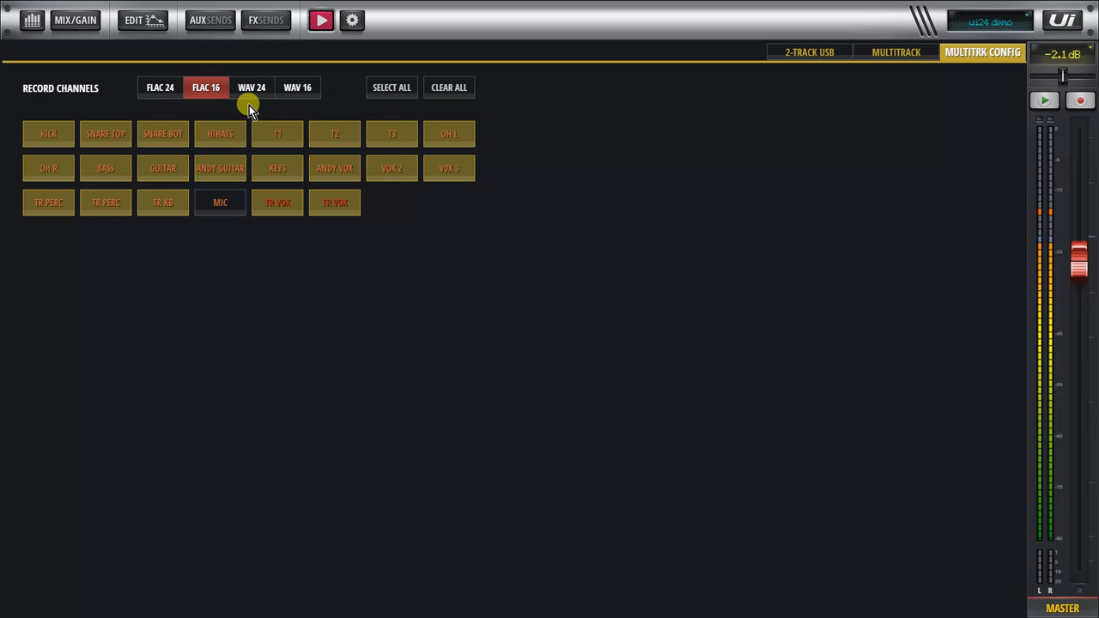
{"action": "mouse_move", "coordinate": [213, 103]}
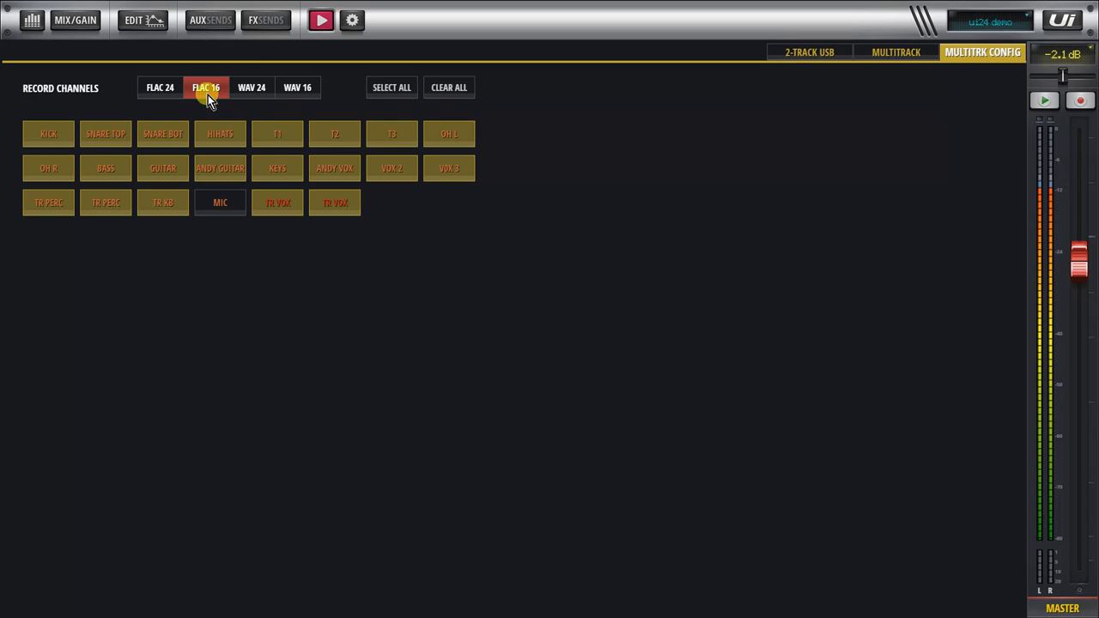
{"action": "mouse_move", "coordinate": [257, 112]}
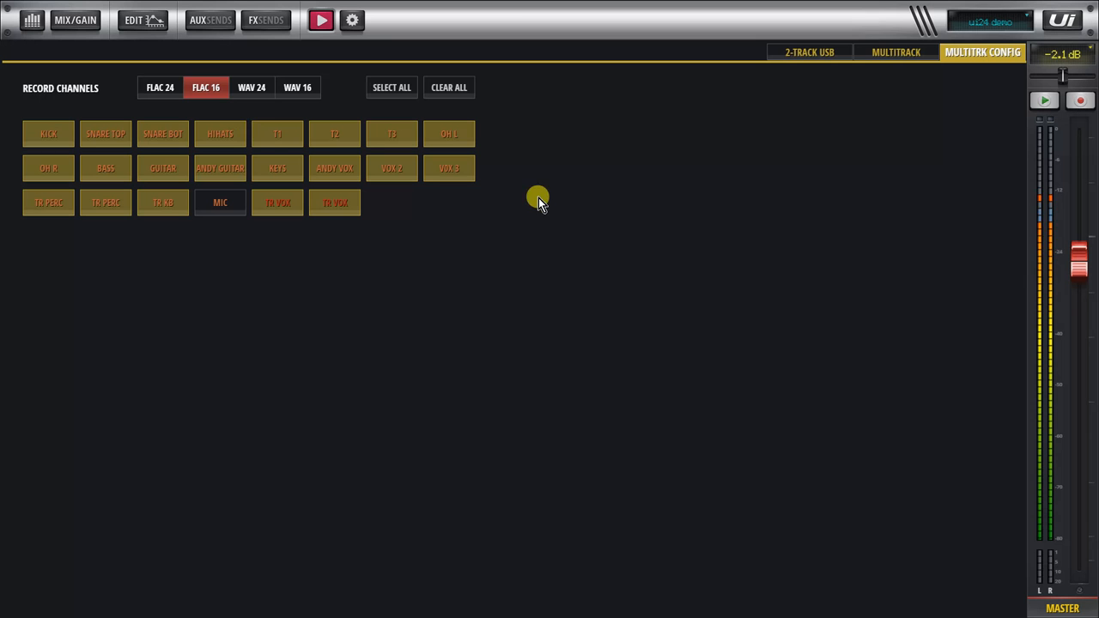
{"action": "mouse_move", "coordinate": [876, 99]}
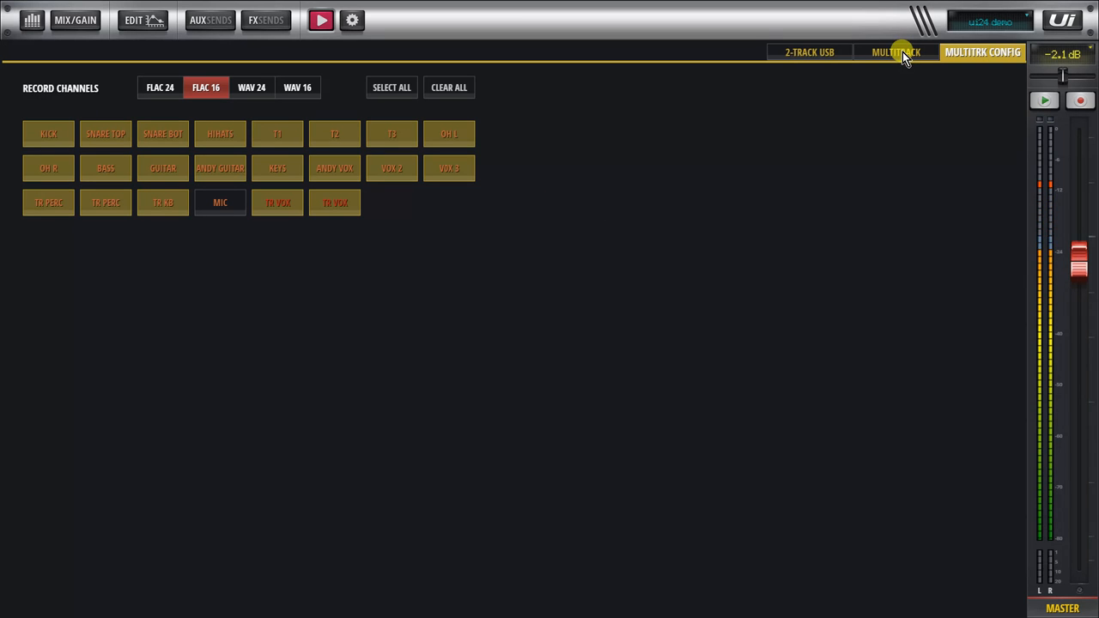
Step: Load session 0001 into slot 1, then switch soundcheck on and off again
{"action": "left_click", "coordinate": [896, 53]}
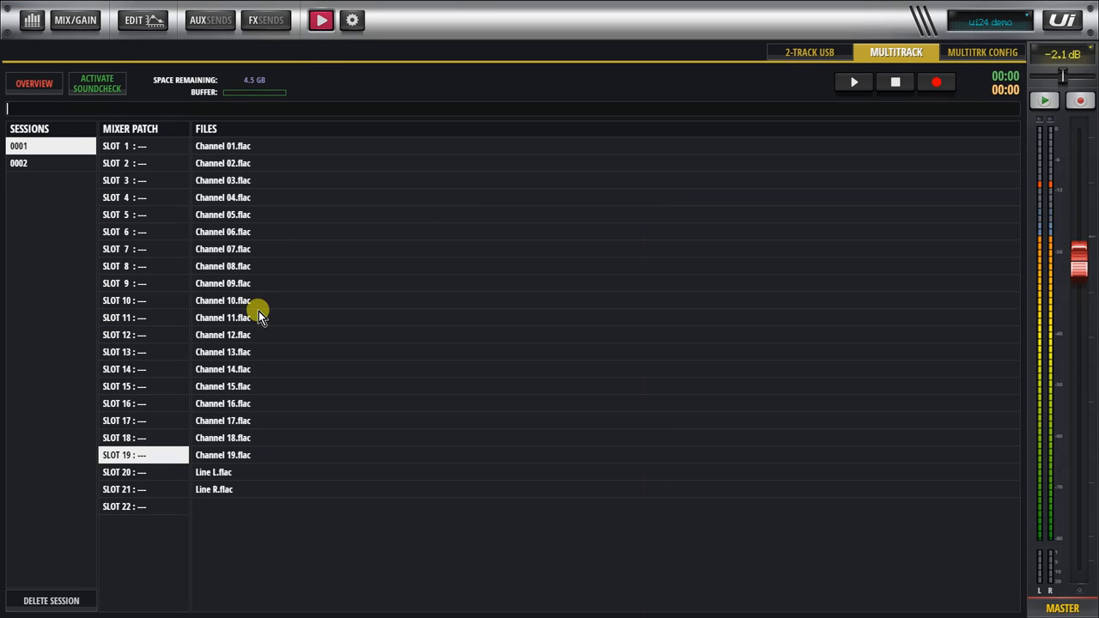
{"action": "mouse_move", "coordinate": [37, 369]}
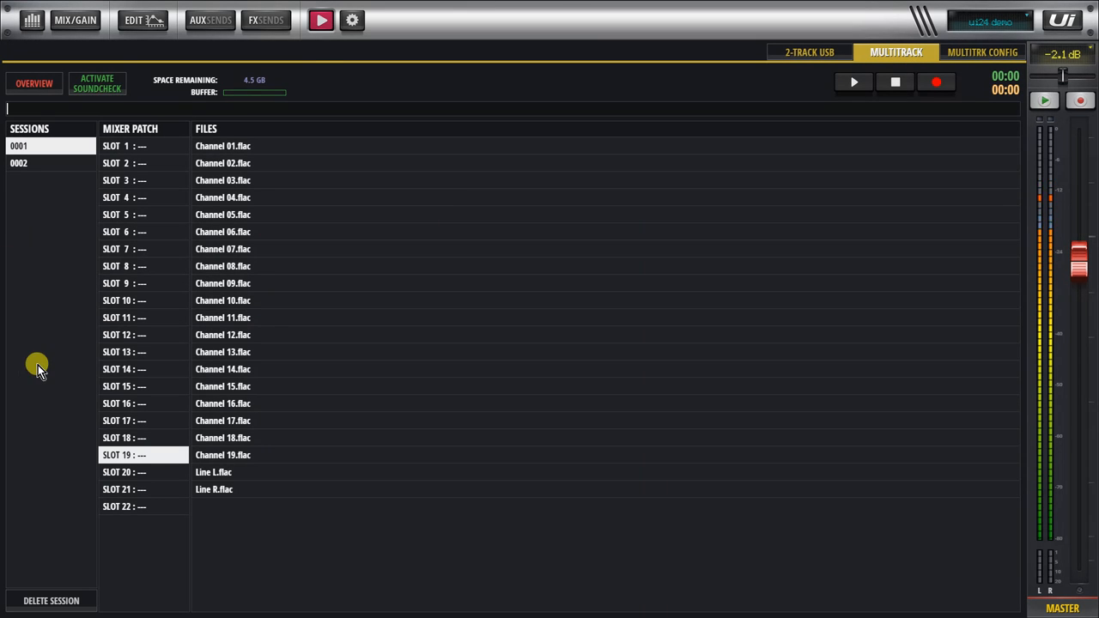
{"action": "mouse_move", "coordinate": [236, 457]}
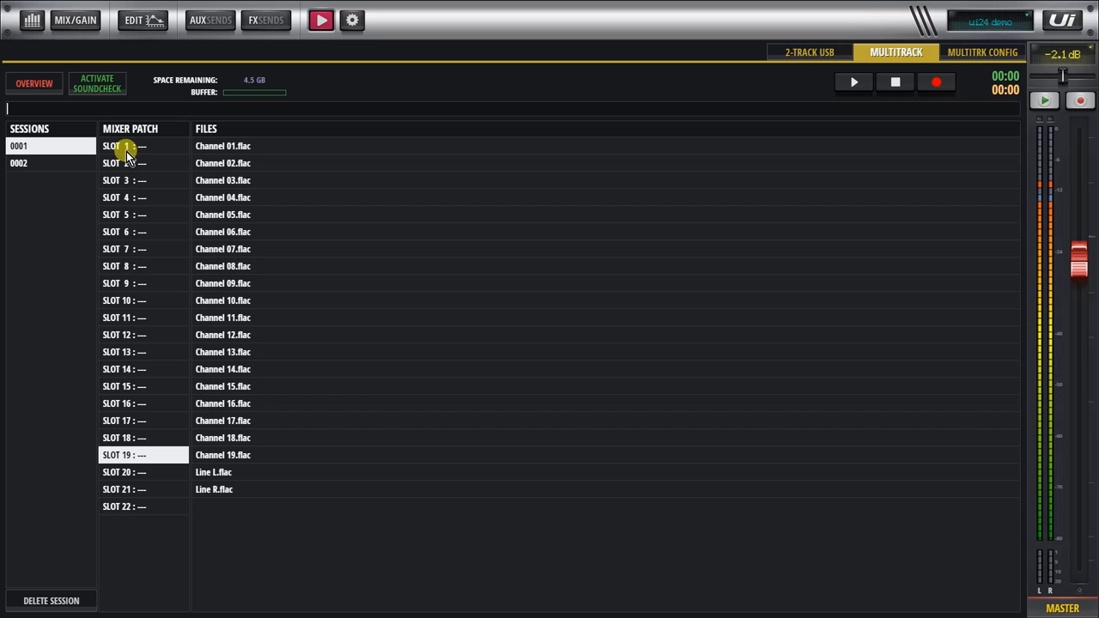
{"action": "left_click", "coordinate": [125, 145]}
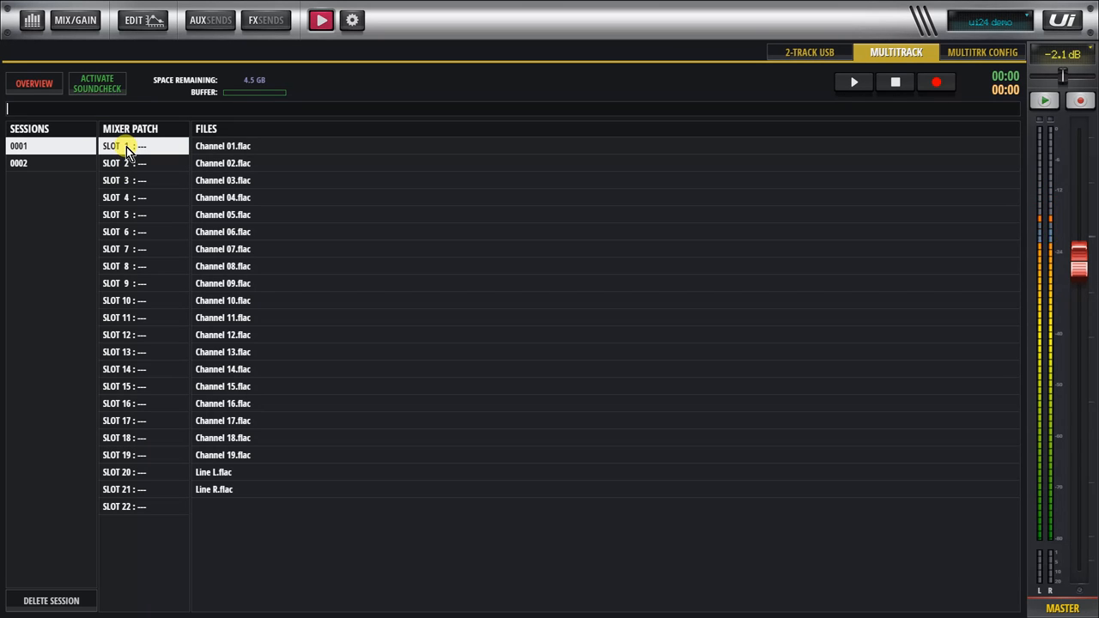
{"action": "left_click", "coordinate": [129, 145]}
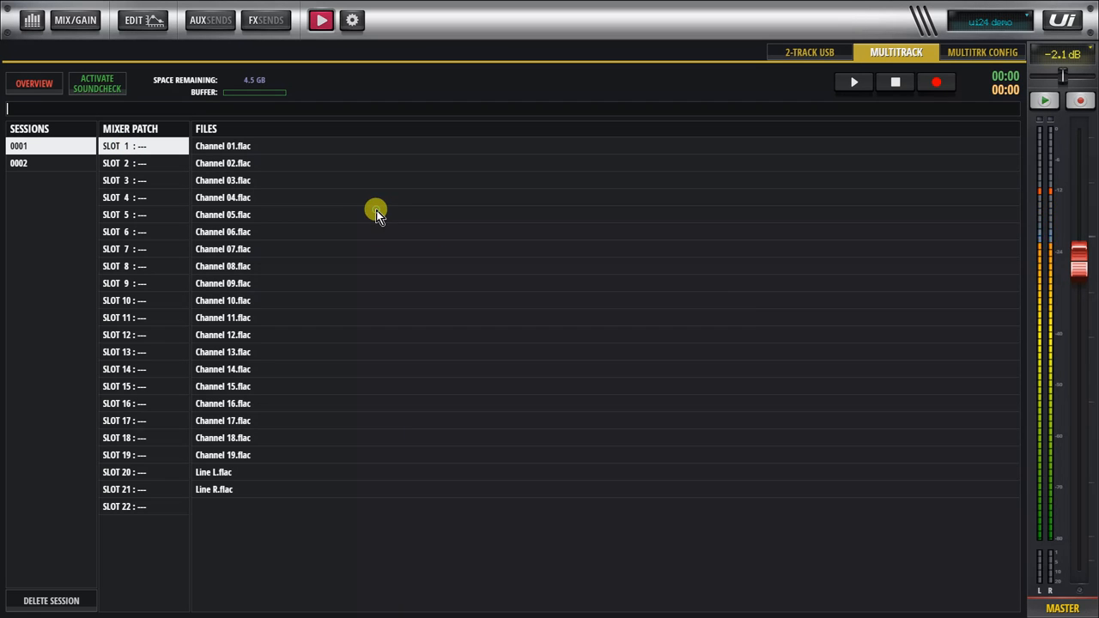
{"action": "mouse_move", "coordinate": [279, 204]}
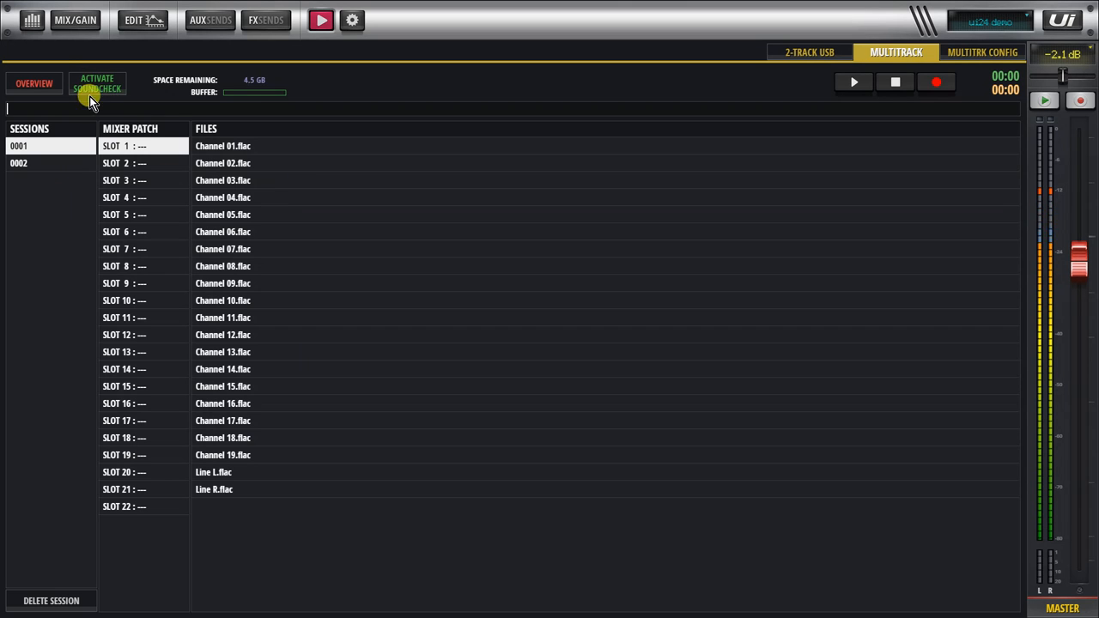
{"action": "left_click", "coordinate": [97, 84]}
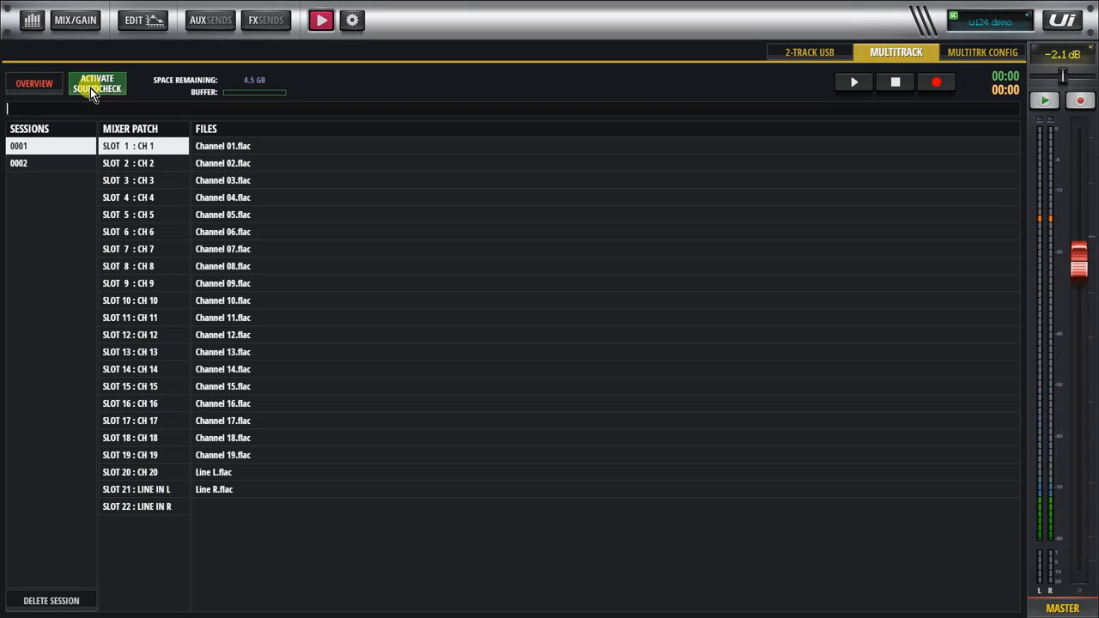
{"action": "left_click", "coordinate": [96, 84]}
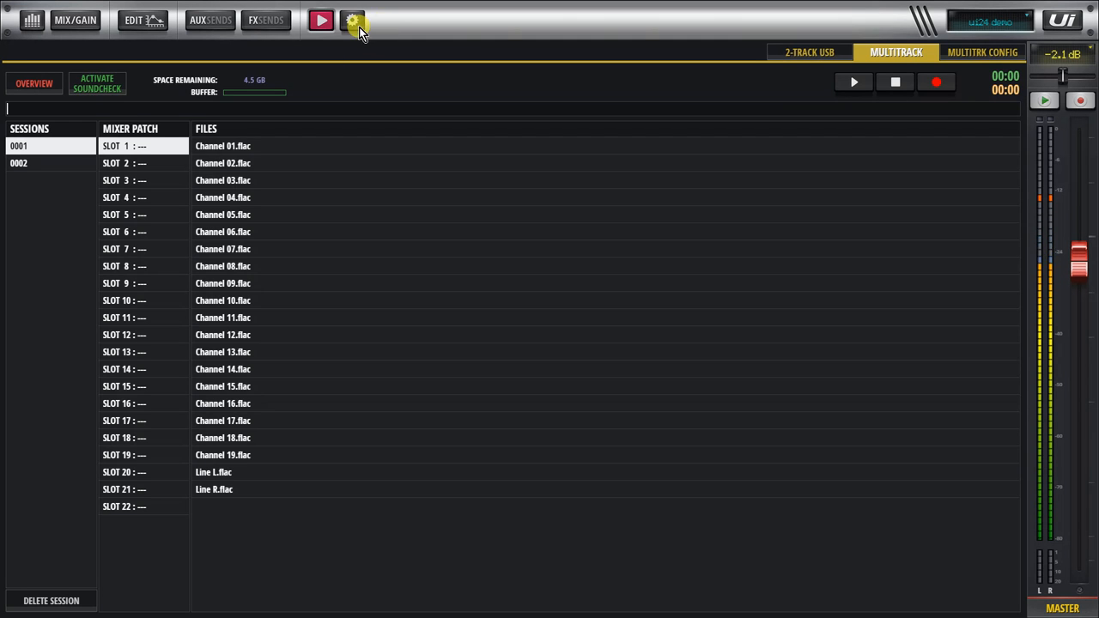
{"action": "left_click", "coordinate": [352, 20]}
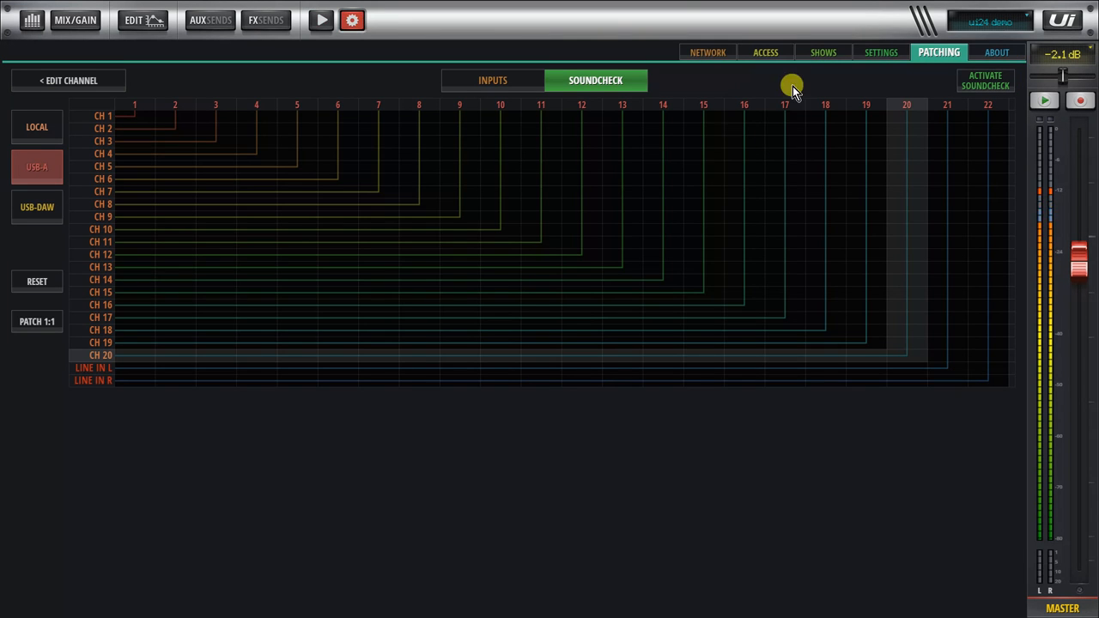
{"action": "left_click", "coordinate": [492, 80]}
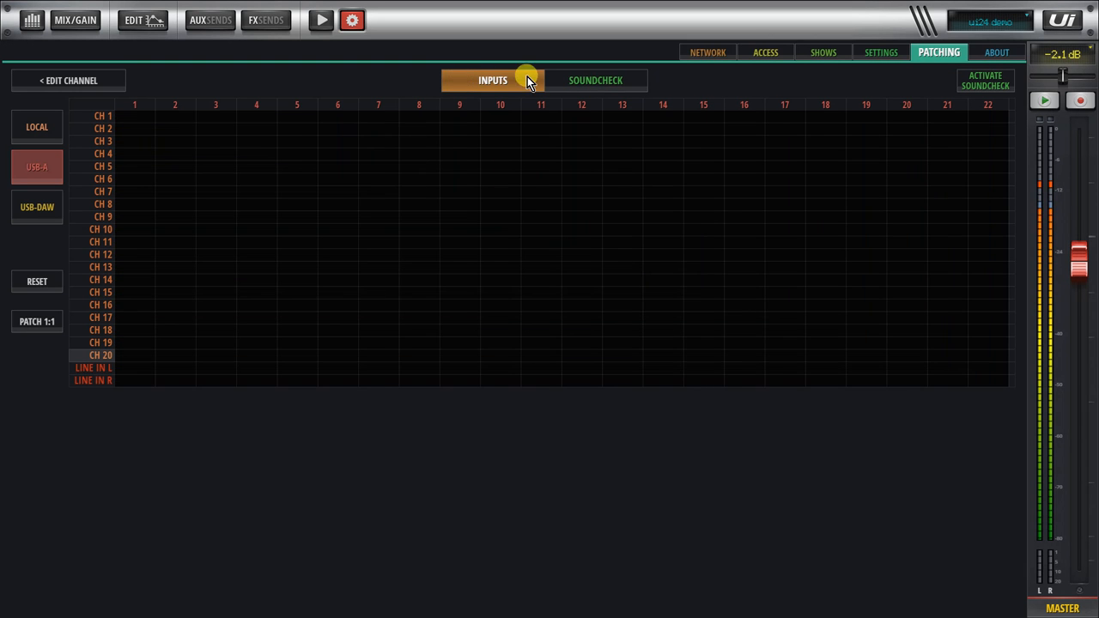
{"action": "left_click", "coordinate": [595, 80]}
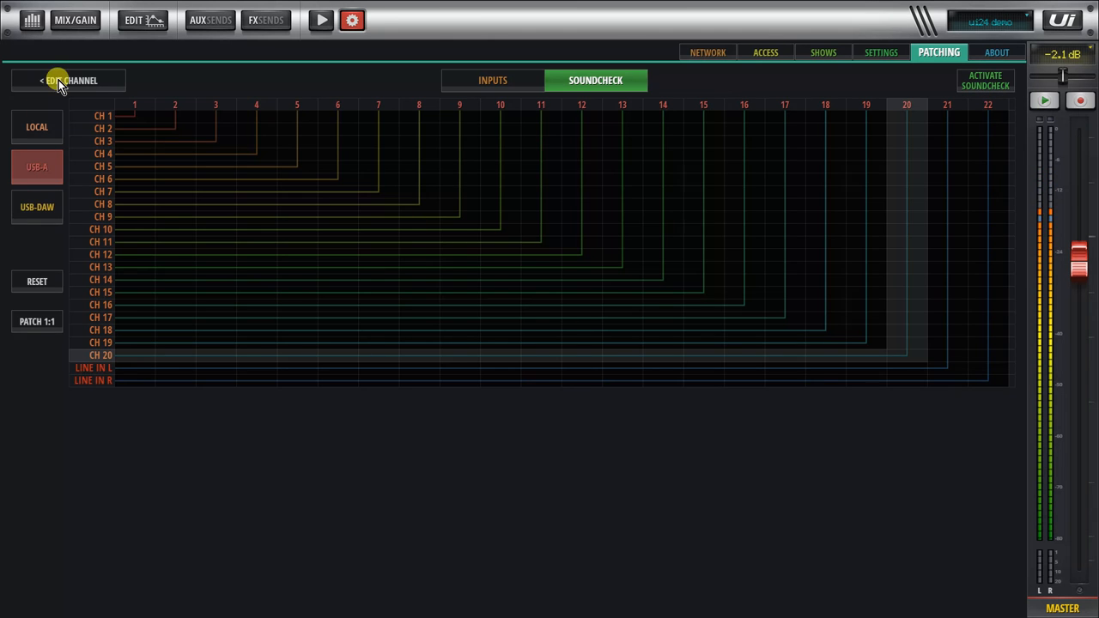
{"action": "left_click", "coordinate": [74, 20]}
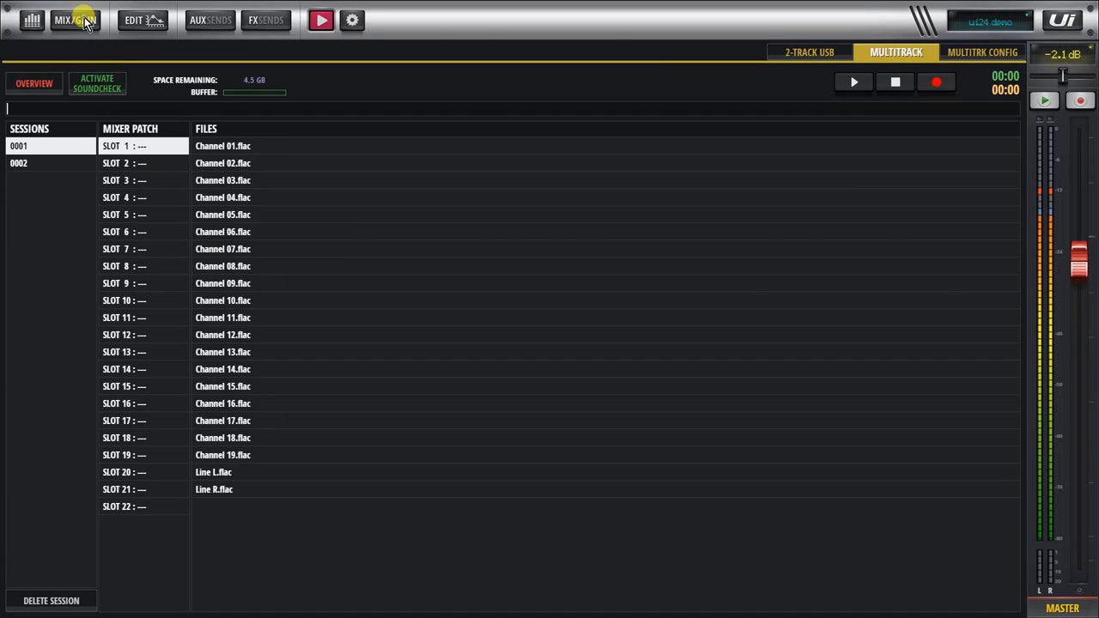
Step: Inspect MIC patching: toggle soundcheck assign and select local input 20
{"action": "left_click", "coordinate": [74, 20]}
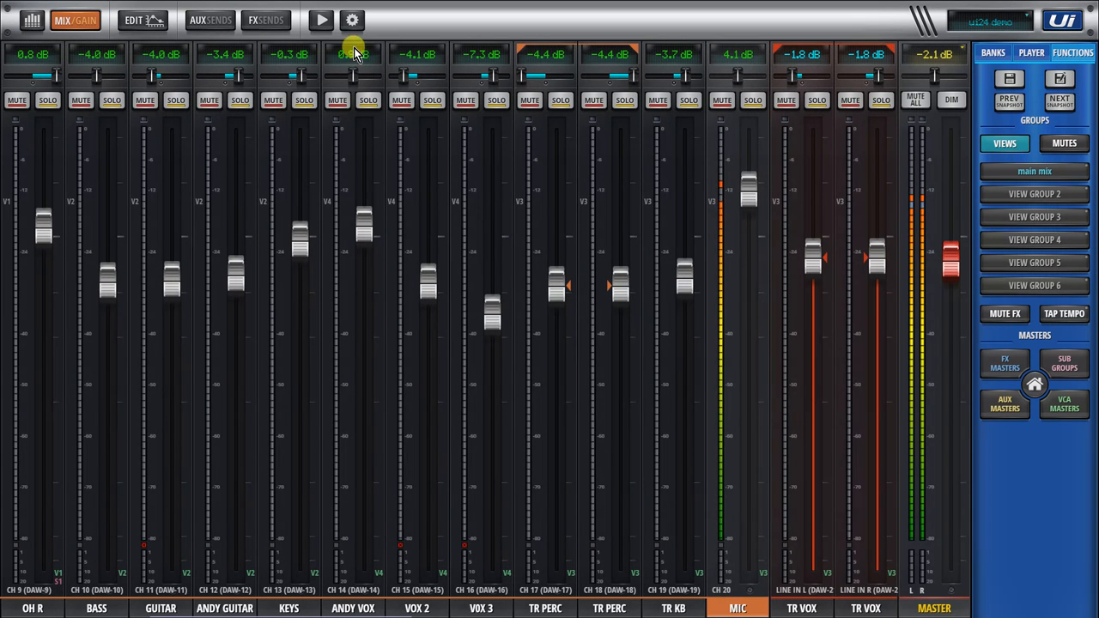
{"action": "left_click", "coordinate": [134, 20]}
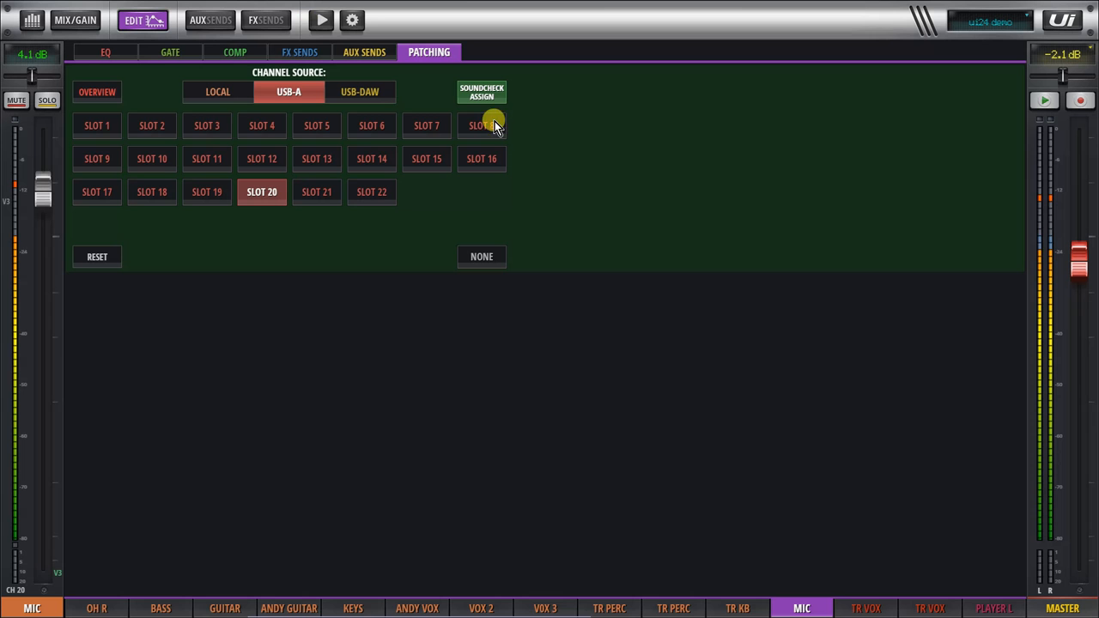
{"action": "mouse_move", "coordinate": [410, 129]}
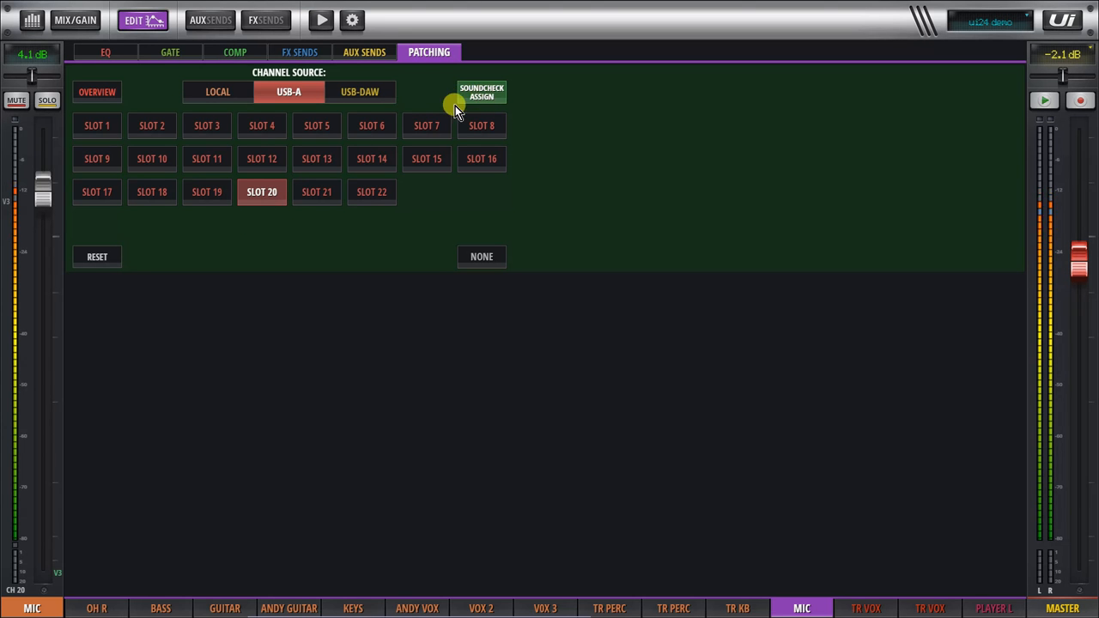
{"action": "left_click", "coordinate": [217, 91]}
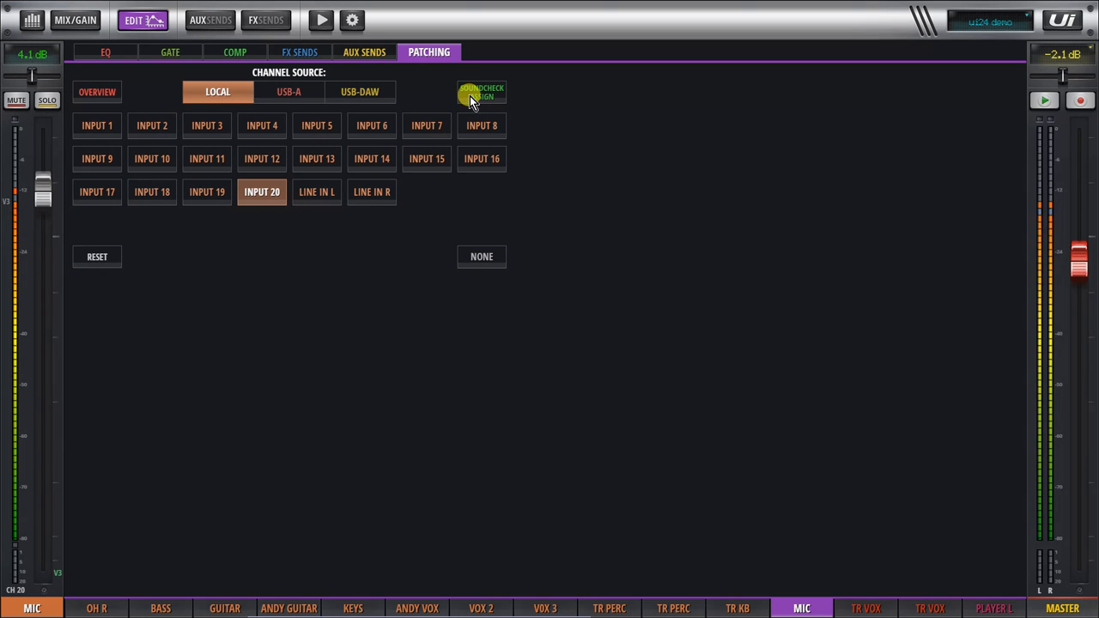
{"action": "left_click", "coordinate": [289, 91]}
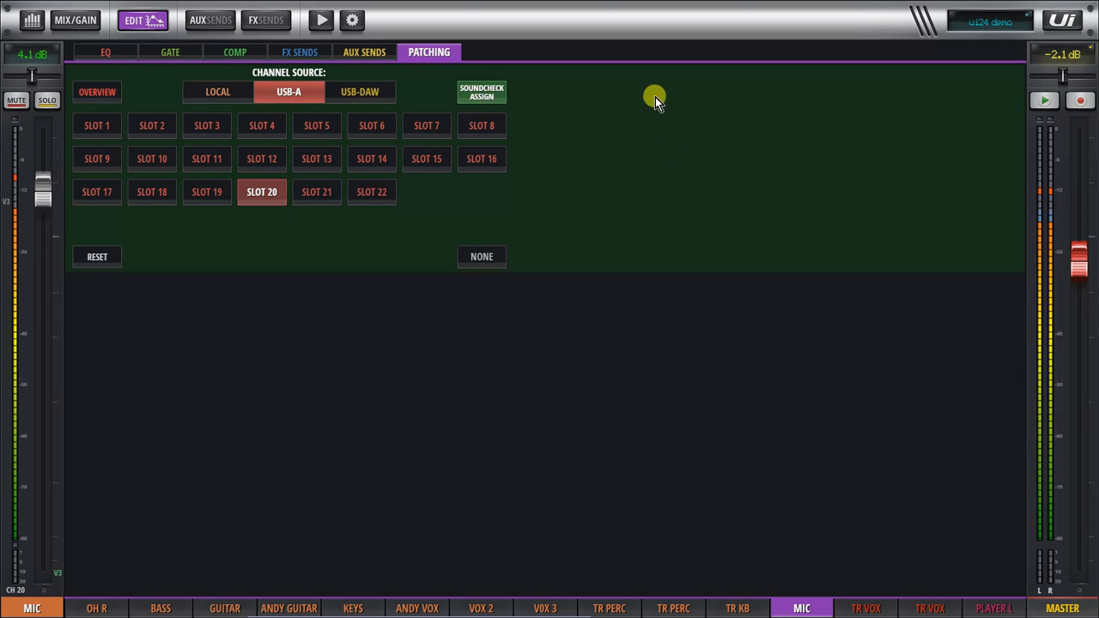
{"action": "mouse_move", "coordinate": [229, 92]}
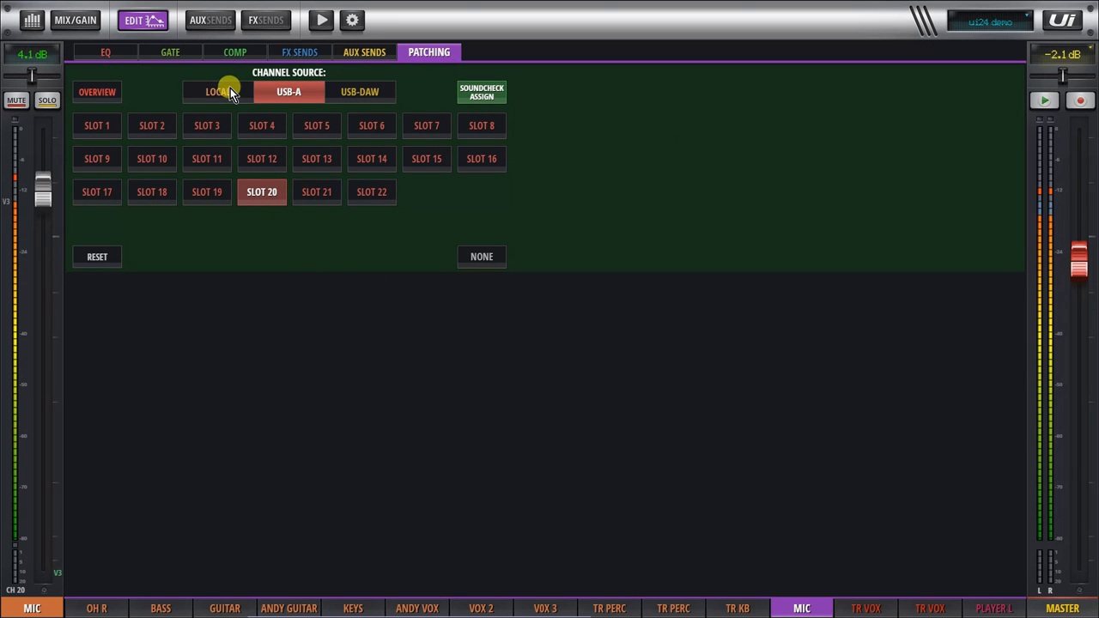
{"action": "left_click", "coordinate": [218, 92]}
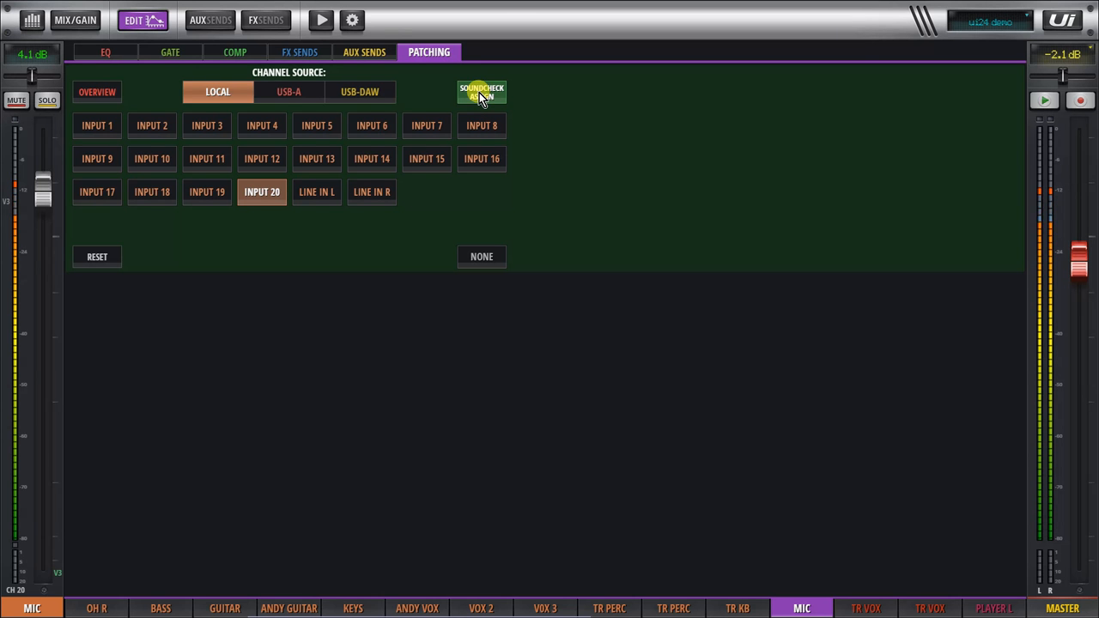
{"action": "left_click", "coordinate": [75, 20]}
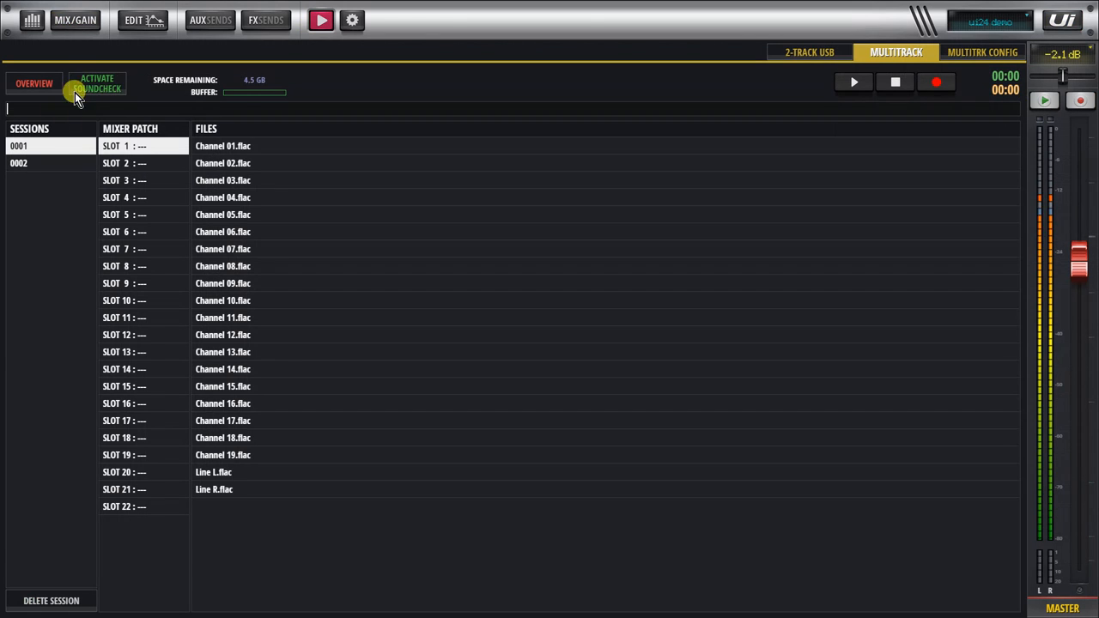
Step: Switch soundcheck on, routing slots 1–19 to channels, then switch it off
{"action": "left_click", "coordinate": [96, 83]}
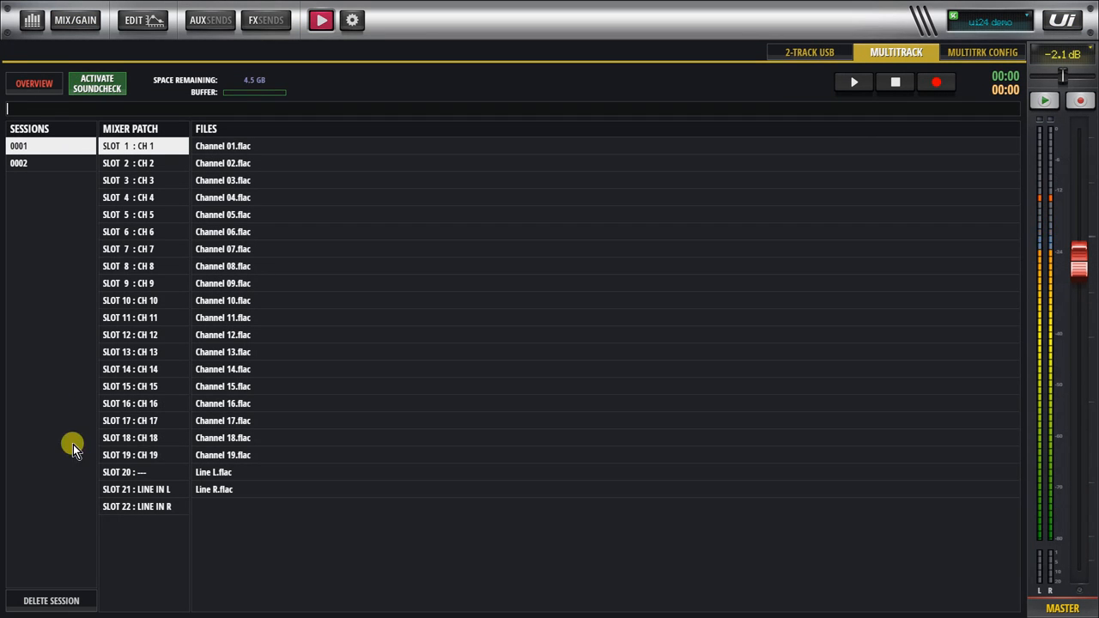
{"action": "mouse_move", "coordinate": [223, 472]}
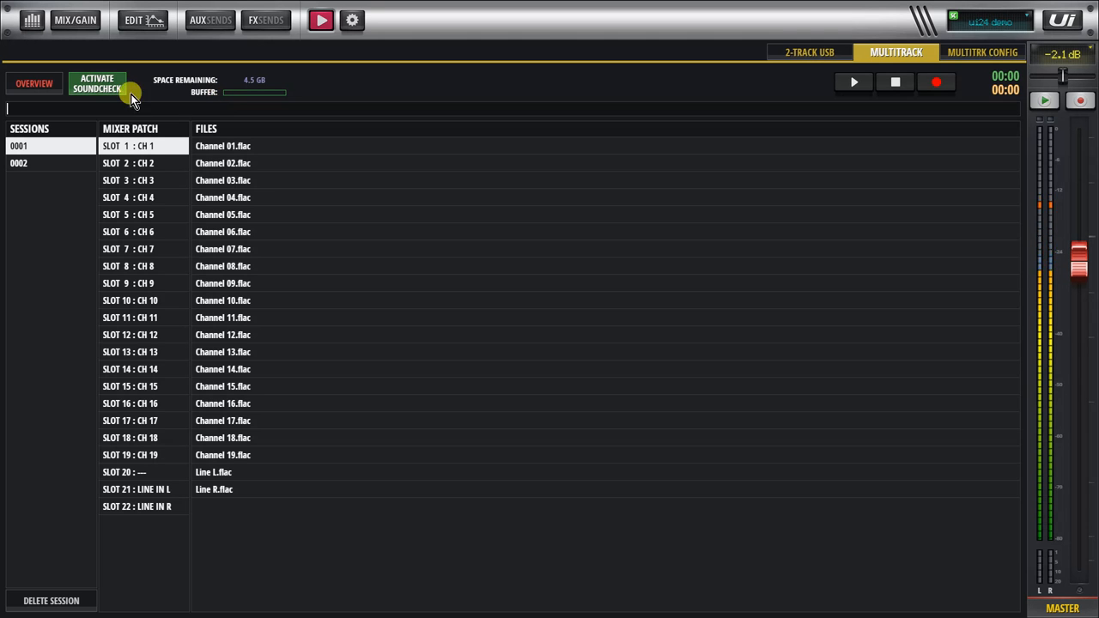
{"action": "left_click", "coordinate": [97, 83]}
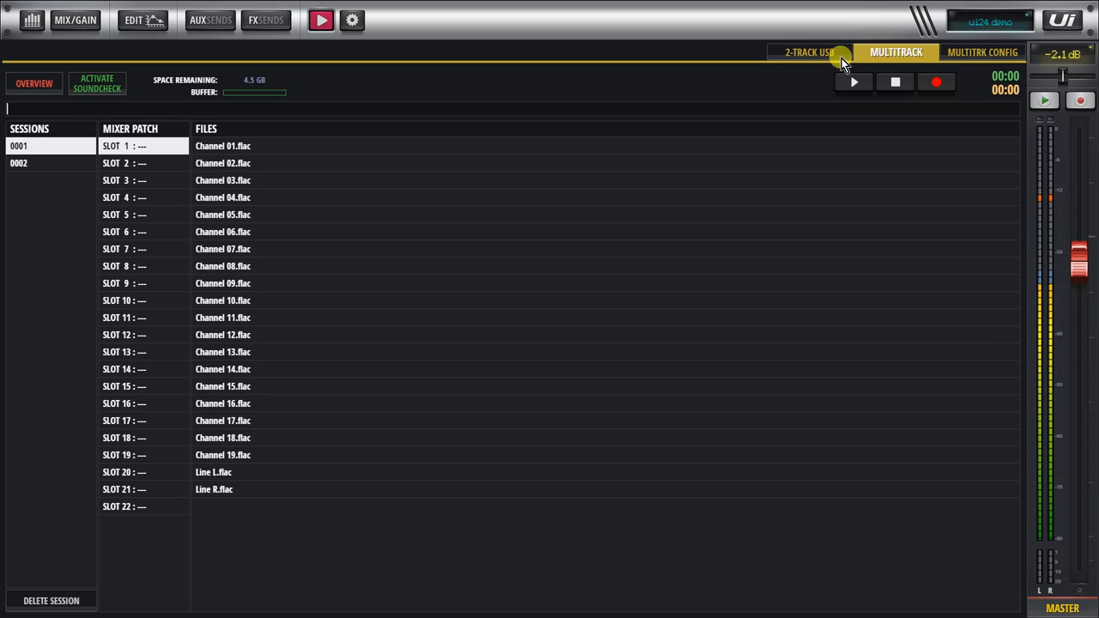
Step: Stop the empty 2-track USB player and return to the multitrack record-channel configuration
{"action": "left_click", "coordinate": [809, 51]}
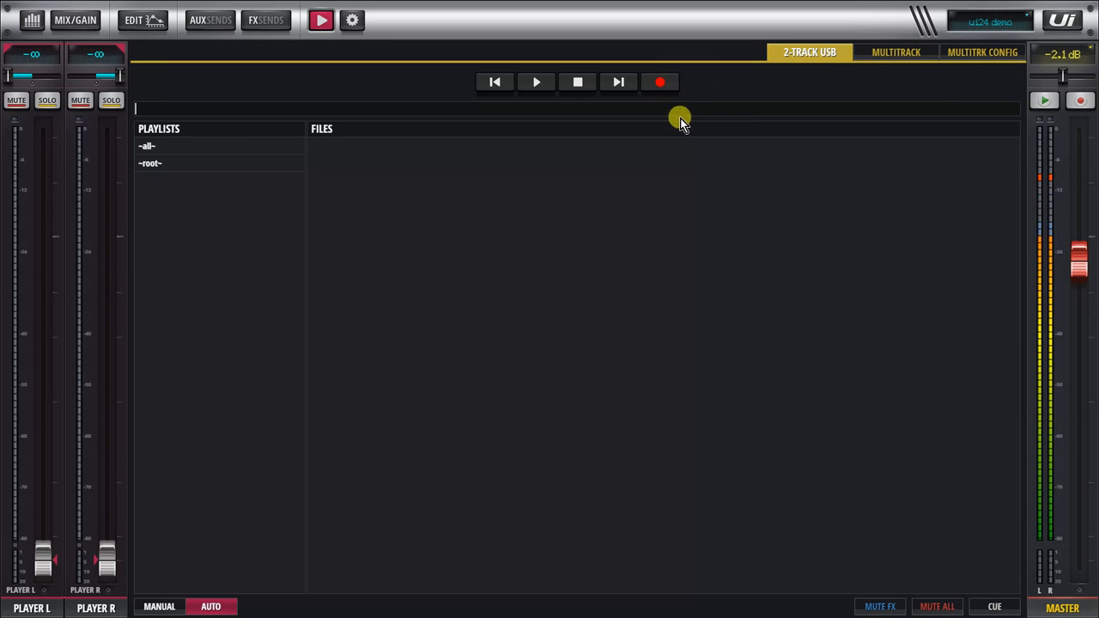
{"action": "mouse_move", "coordinate": [657, 90]}
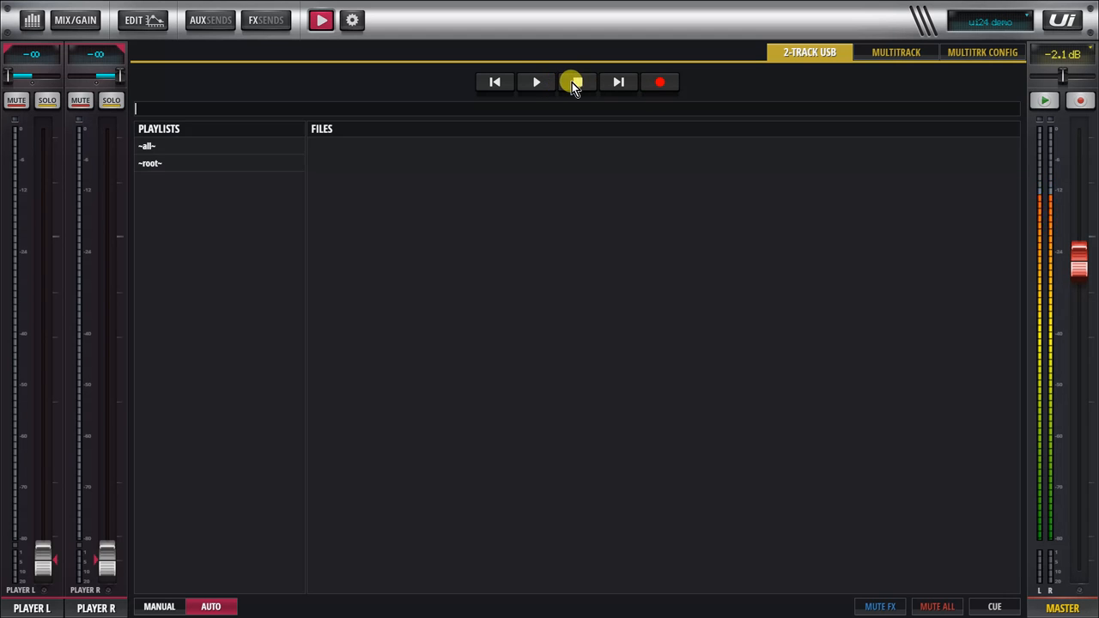
{"action": "left_click", "coordinate": [577, 82]}
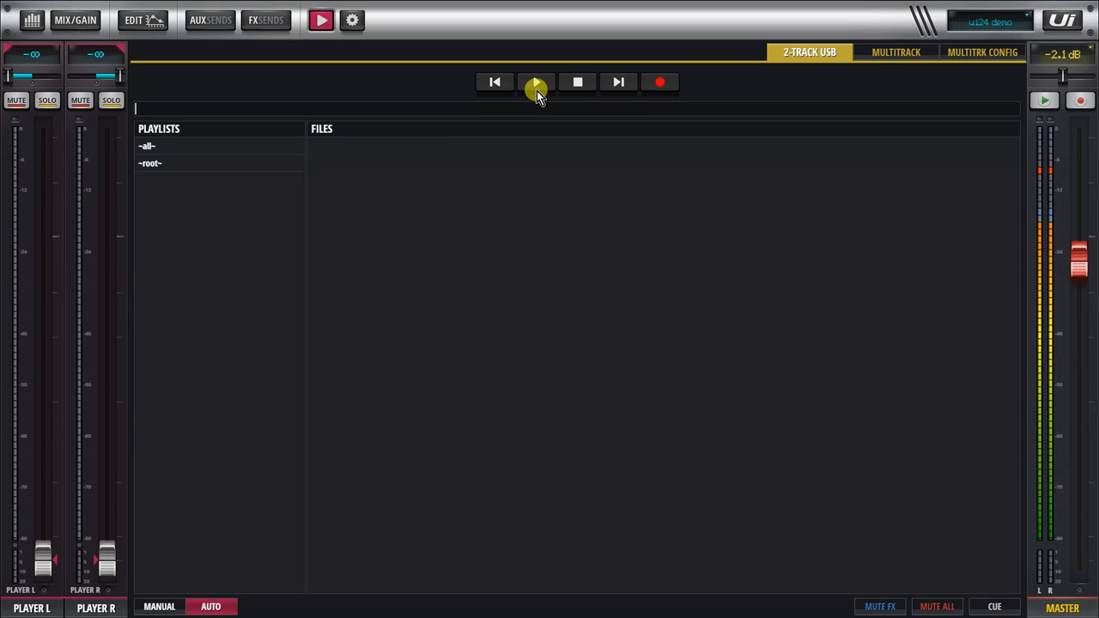
{"action": "mouse_move", "coordinate": [849, 78]}
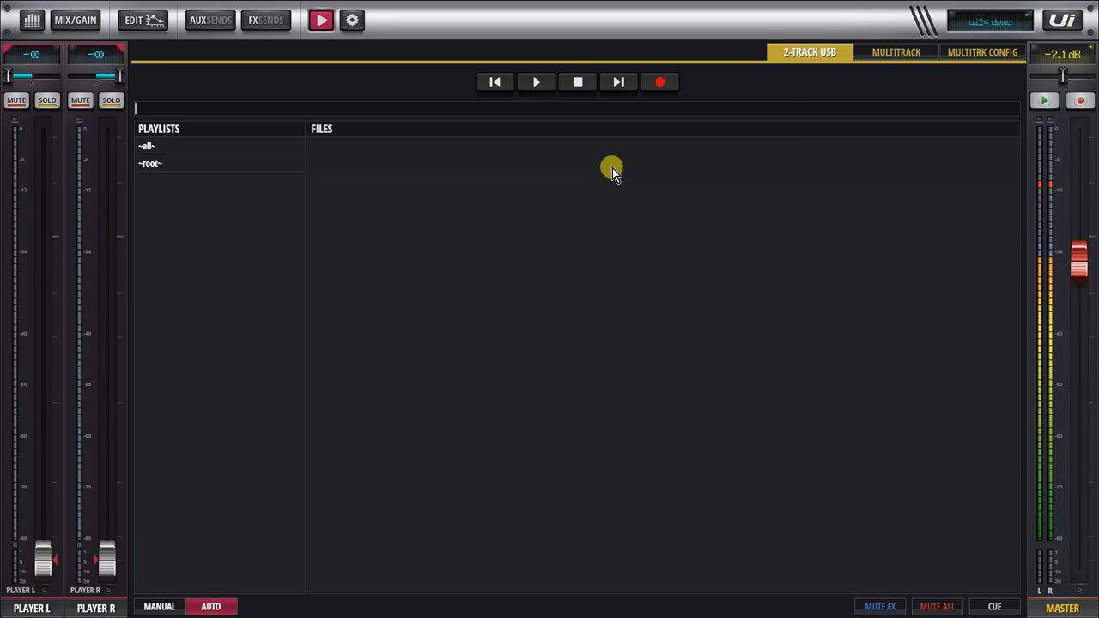
{"action": "mouse_move", "coordinate": [595, 168]}
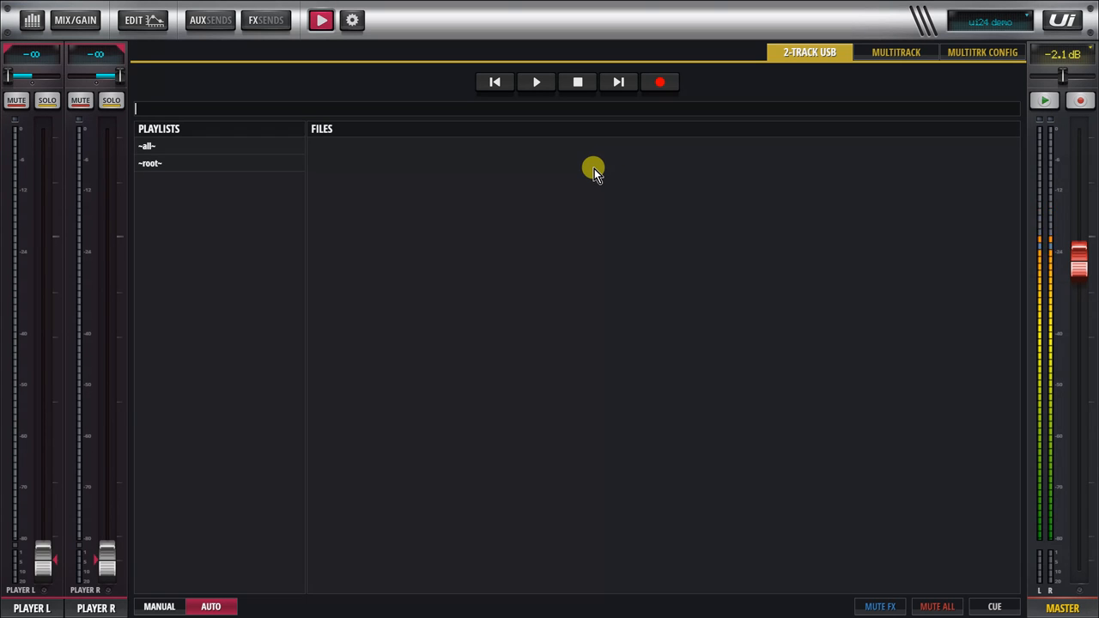
{"action": "mouse_move", "coordinate": [608, 165]}
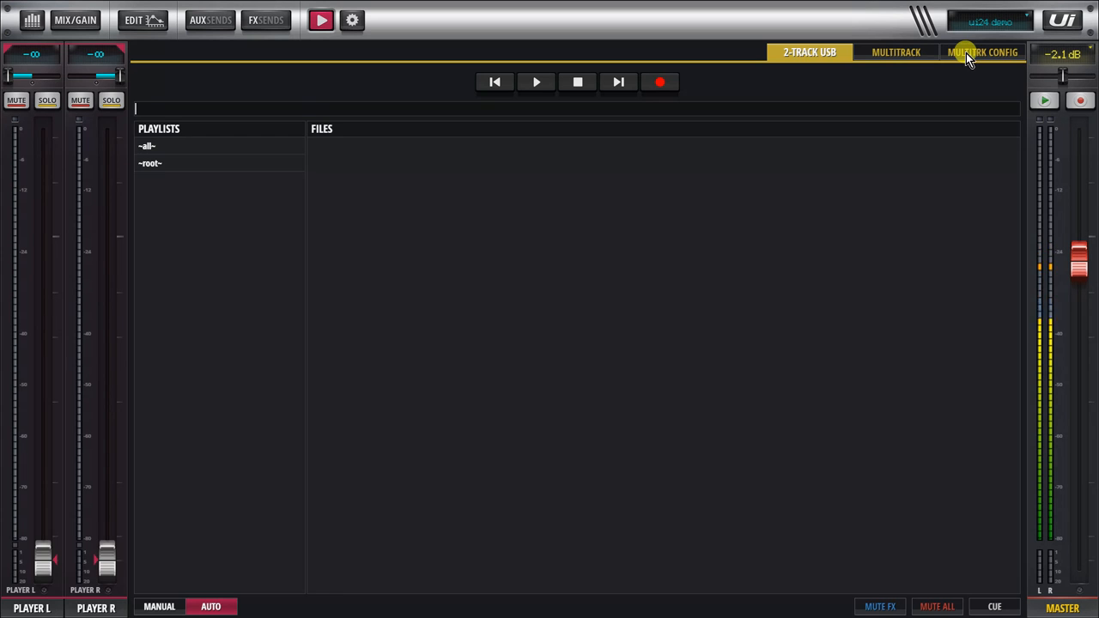
{"action": "left_click", "coordinate": [982, 52]}
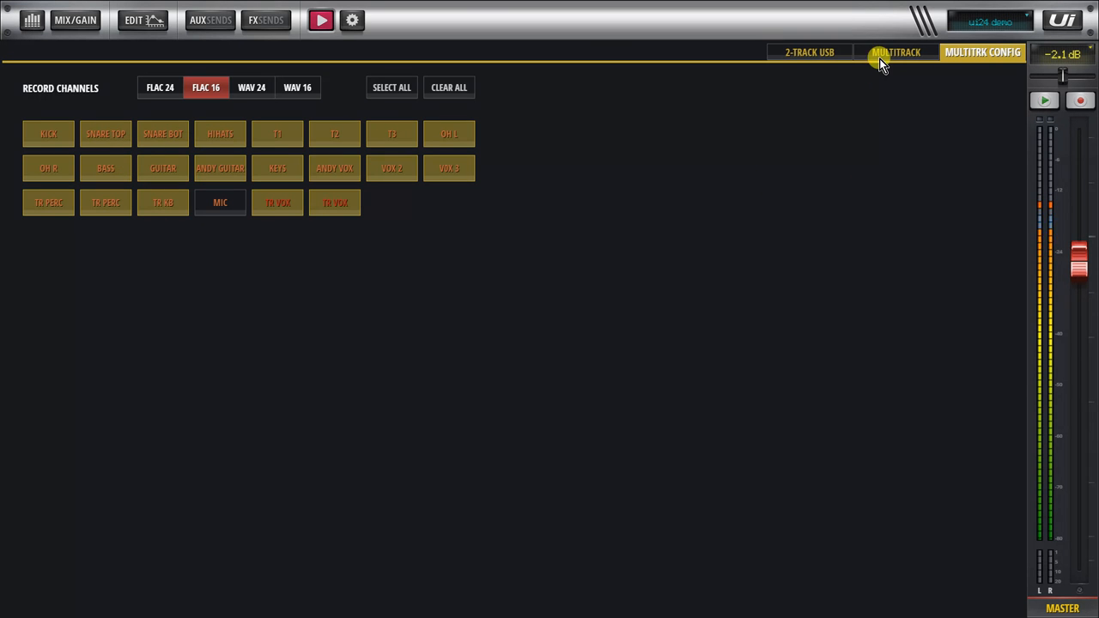
Step: Show the multitrack session page with session 0001's FLAC files
{"action": "left_click", "coordinate": [896, 52]}
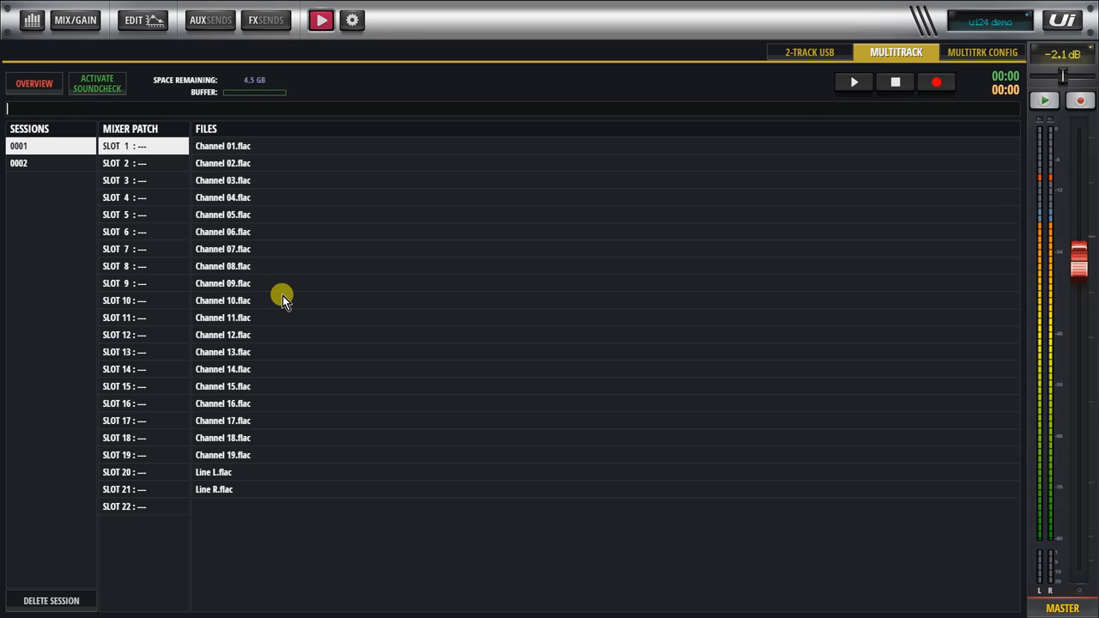
{"action": "mouse_move", "coordinate": [287, 228]}
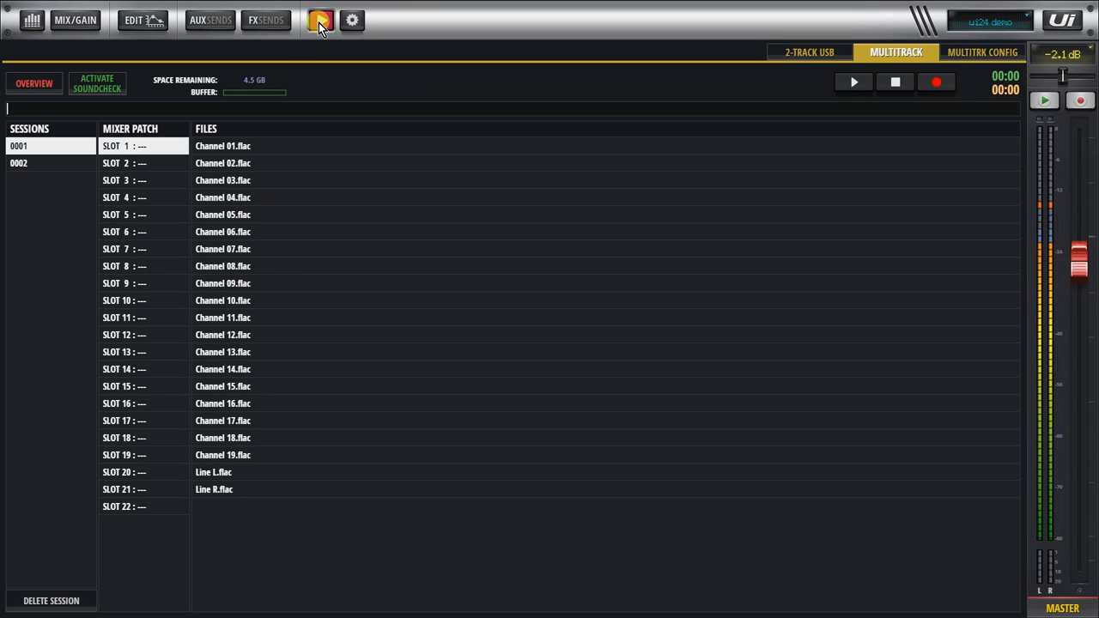
Step: Start multitrack recording and go back to the channel faders
{"action": "left_click", "coordinate": [75, 20]}
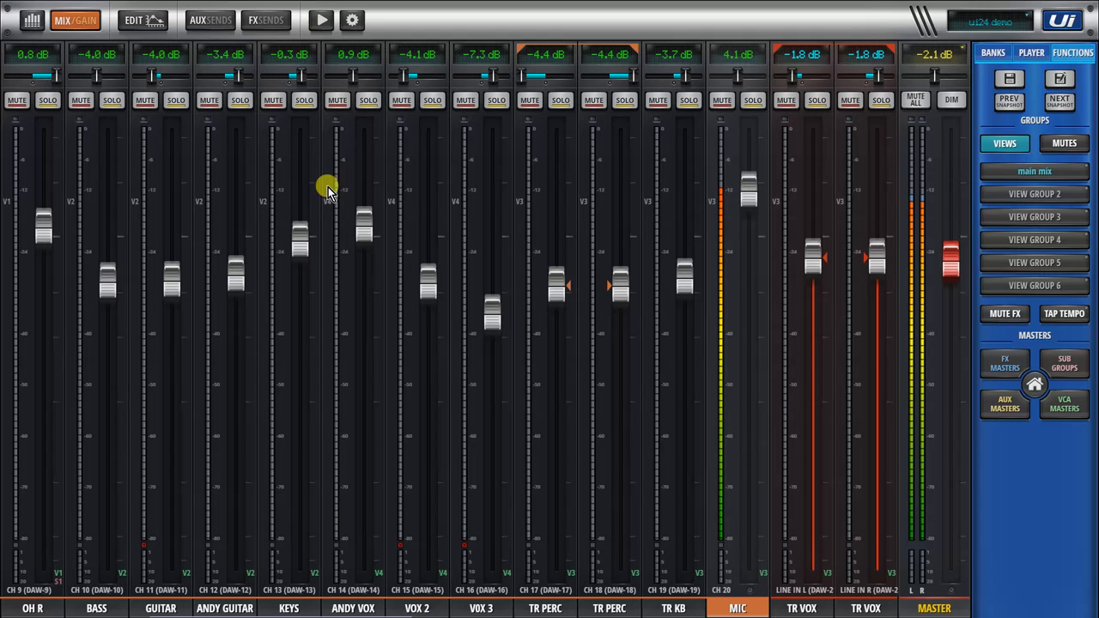
{"action": "mouse_move", "coordinate": [451, 288]}
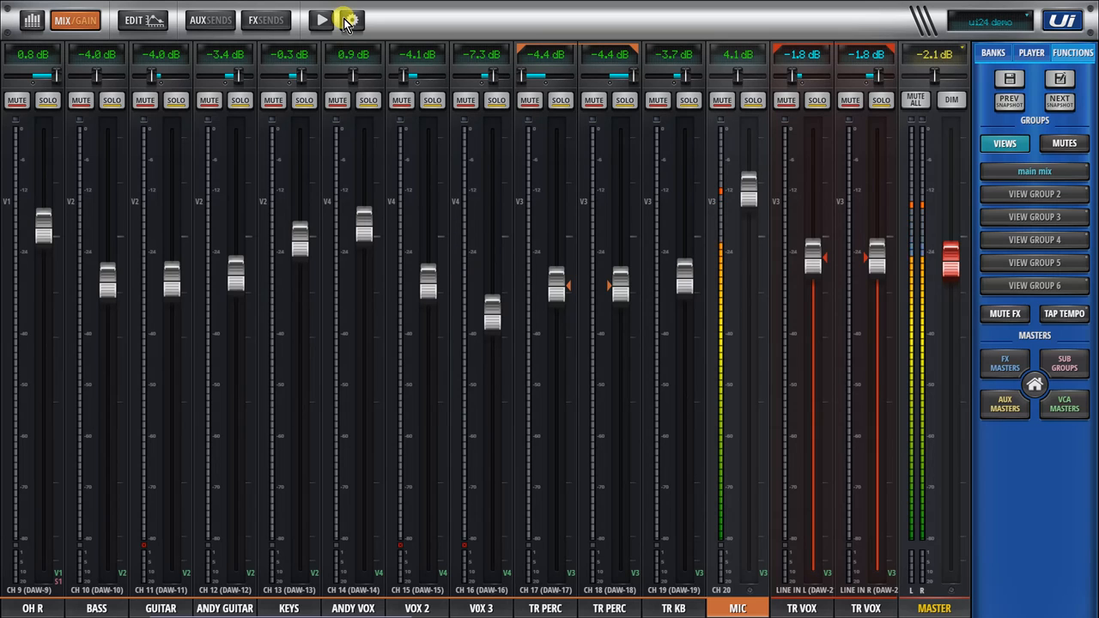
{"action": "left_click", "coordinate": [321, 20]}
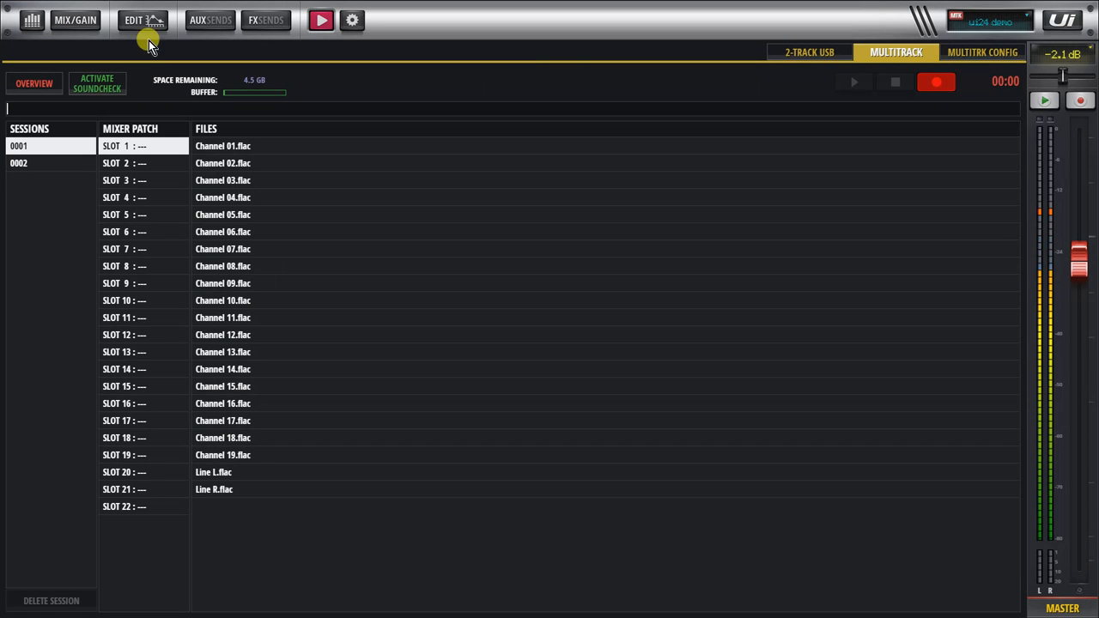
{"action": "left_click", "coordinate": [75, 20]}
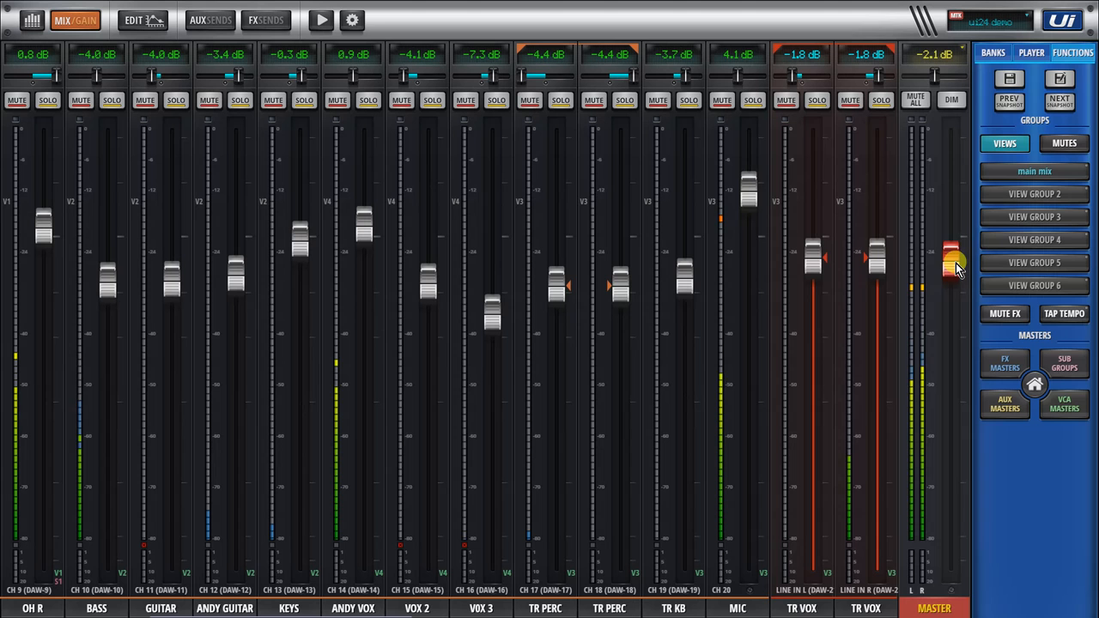
Step: Set master to -5.3 dB, TR KB to -1.2 dB and MIC to 2.5 dB
{"action": "left_click_drag", "start_coordinate": [954, 262], "coordinate": [949, 296]}
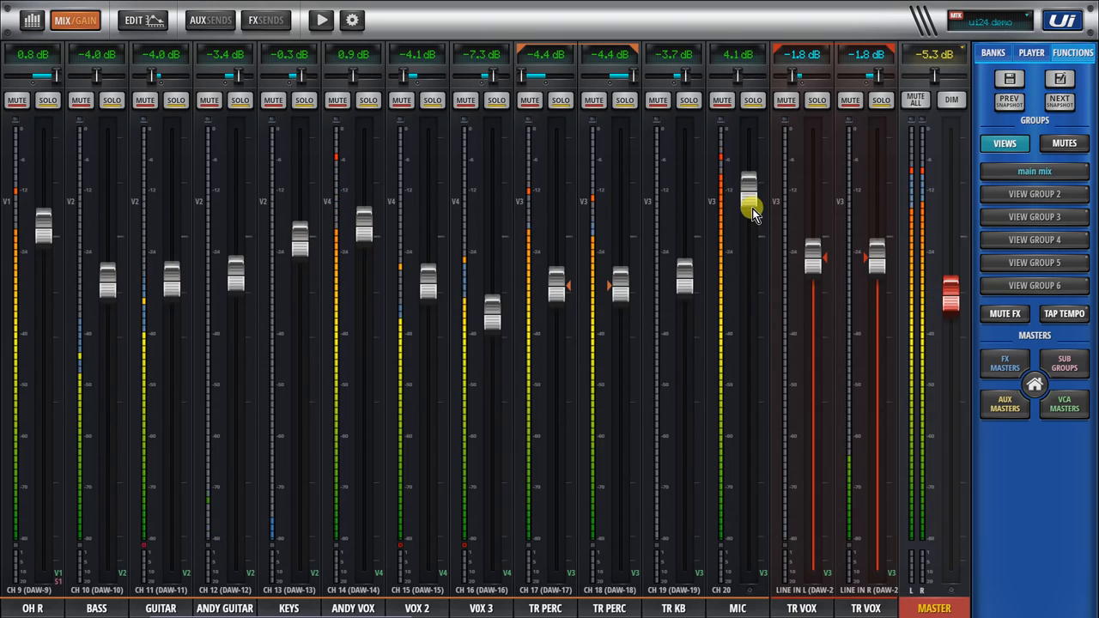
{"action": "left_click_drag", "start_coordinate": [750, 211], "coordinate": [750, 184]}
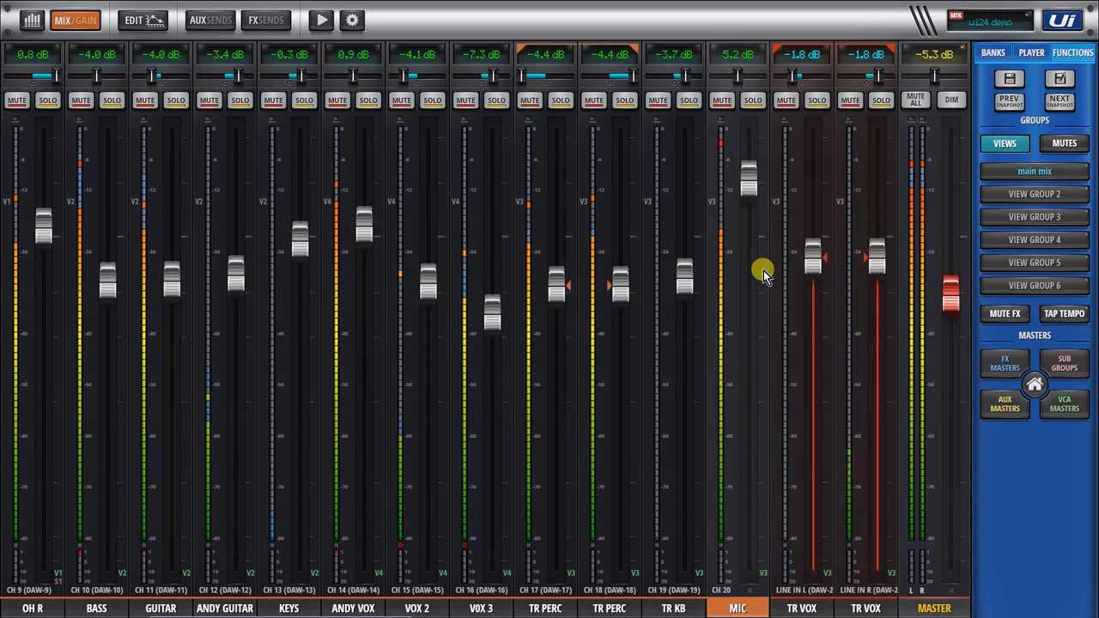
{"action": "mouse_move", "coordinate": [687, 333]}
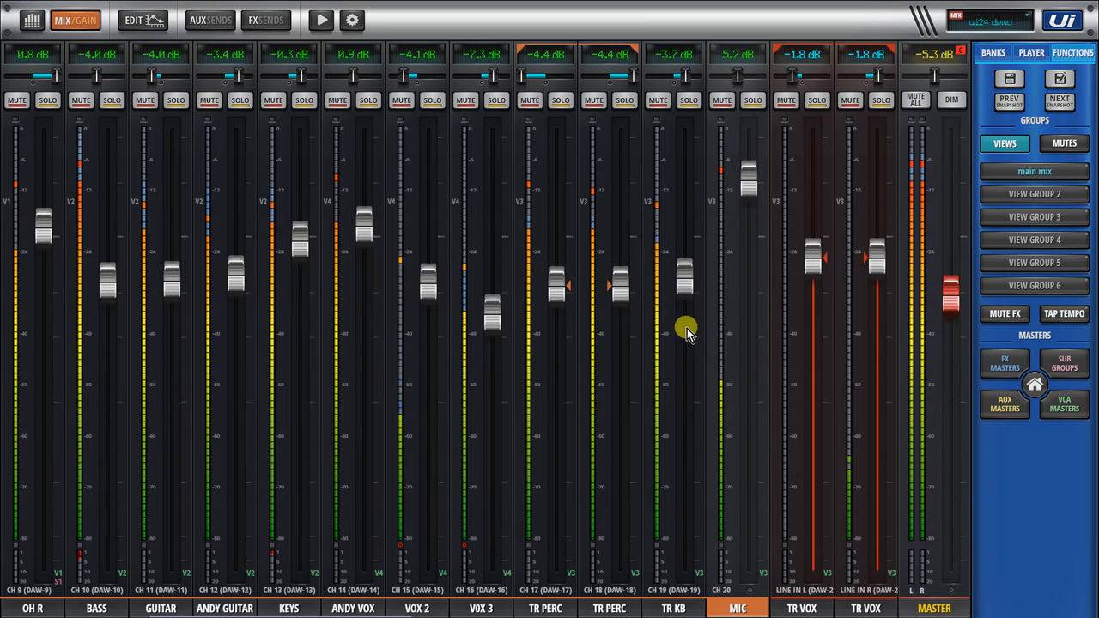
{"action": "left_click_drag", "start_coordinate": [684, 330], "coordinate": [681, 239]}
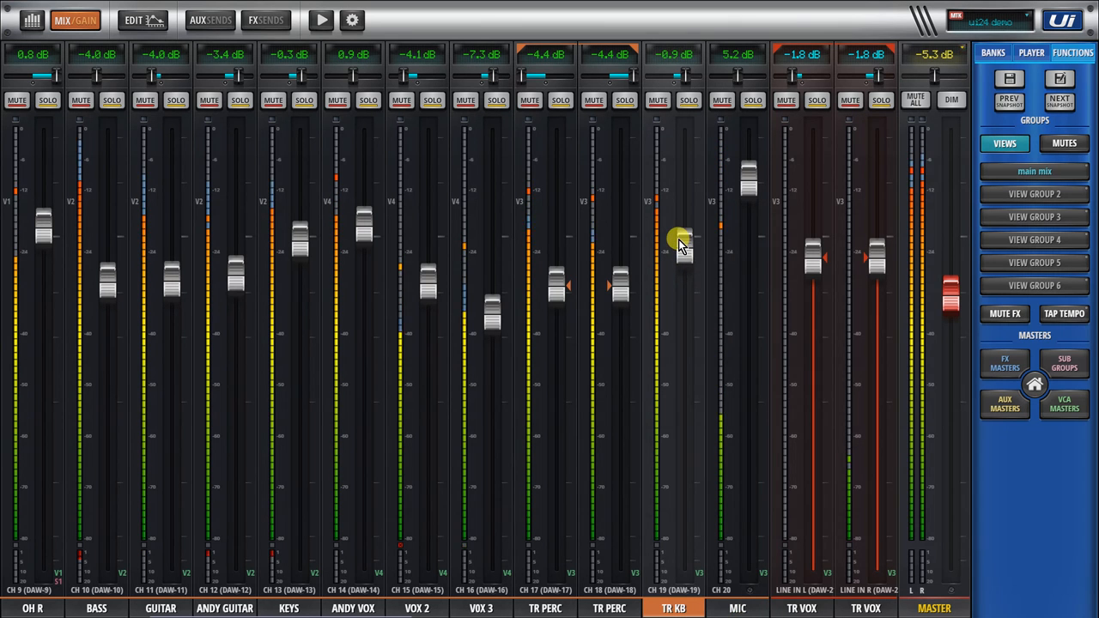
{"action": "left_click_drag", "start_coordinate": [681, 239], "coordinate": [681, 249]}
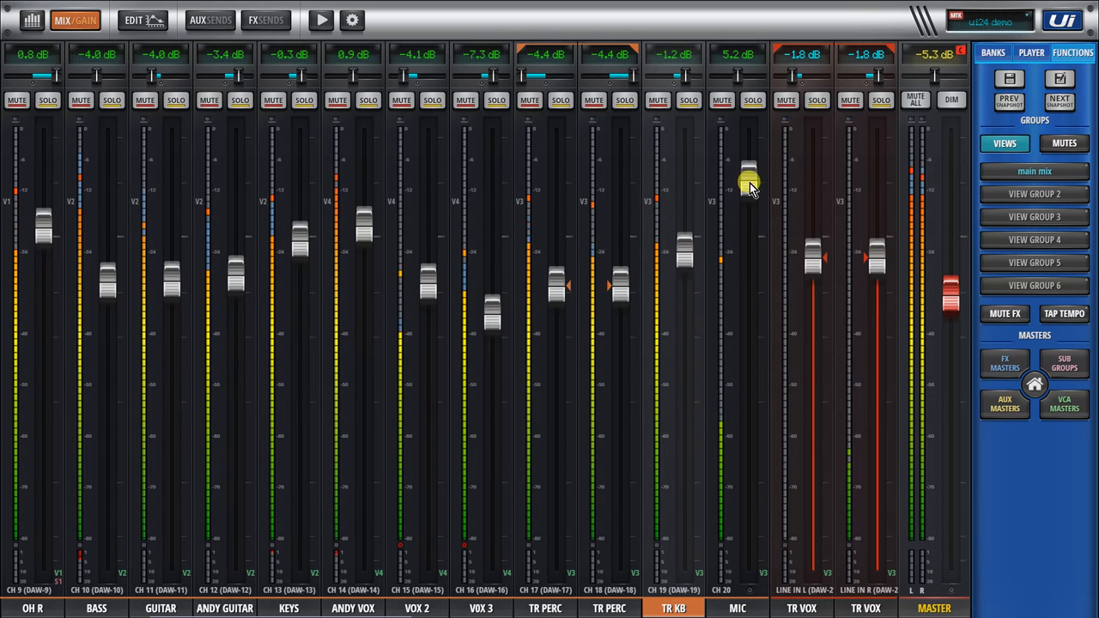
{"action": "left_click_drag", "start_coordinate": [749, 180], "coordinate": [749, 163]}
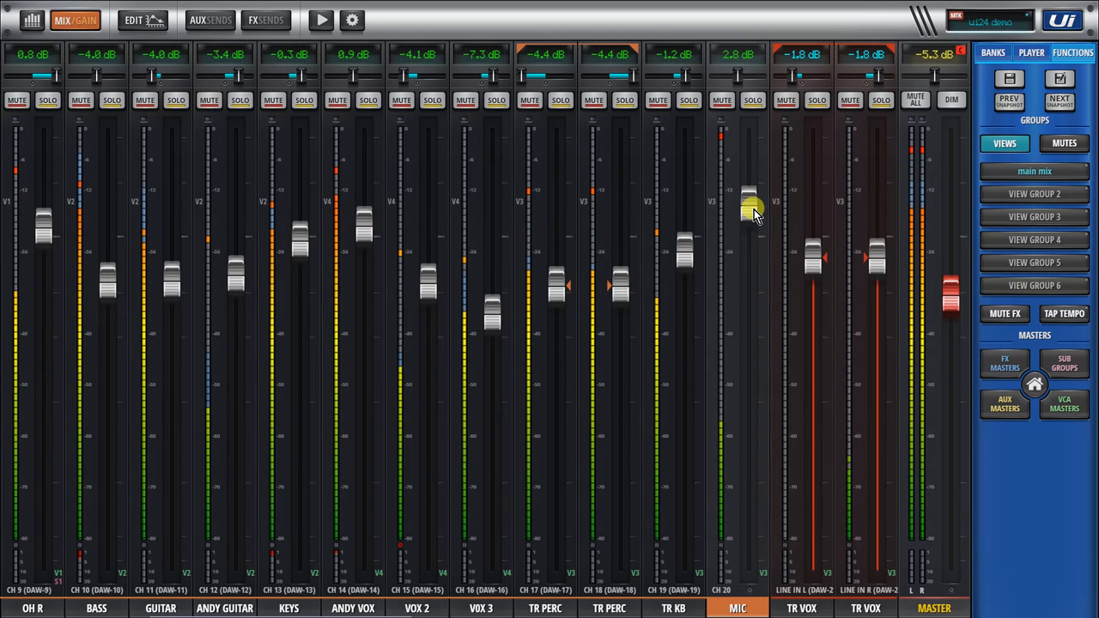
{"action": "left_click_drag", "start_coordinate": [751, 206], "coordinate": [751, 213]}
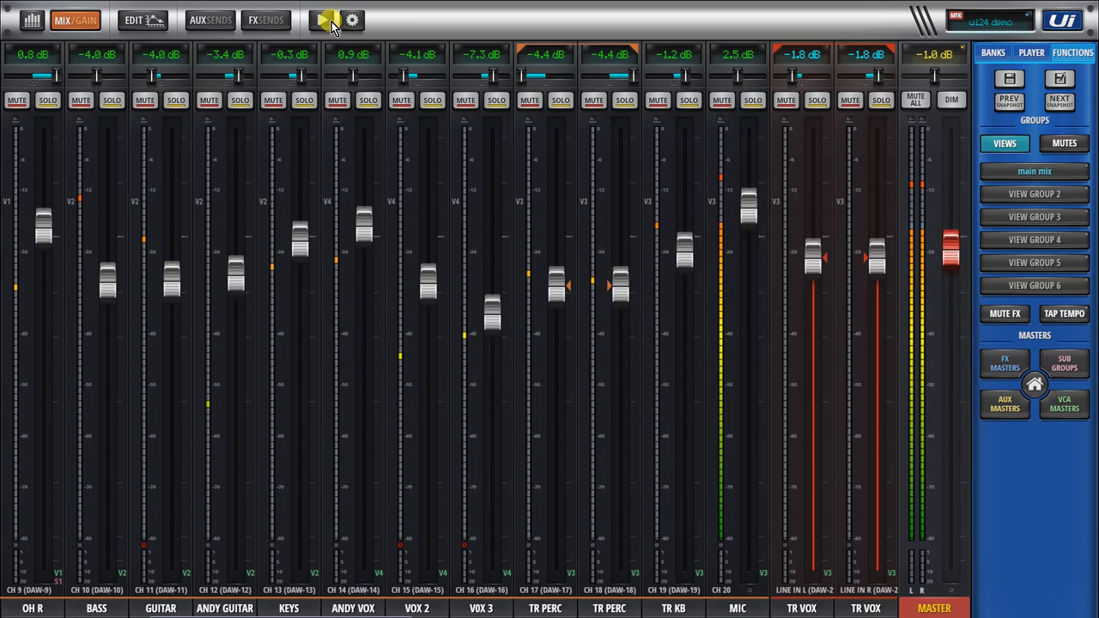
Step: Stop recording and open the multitrack list showing new session 0003
{"action": "left_click", "coordinate": [326, 20]}
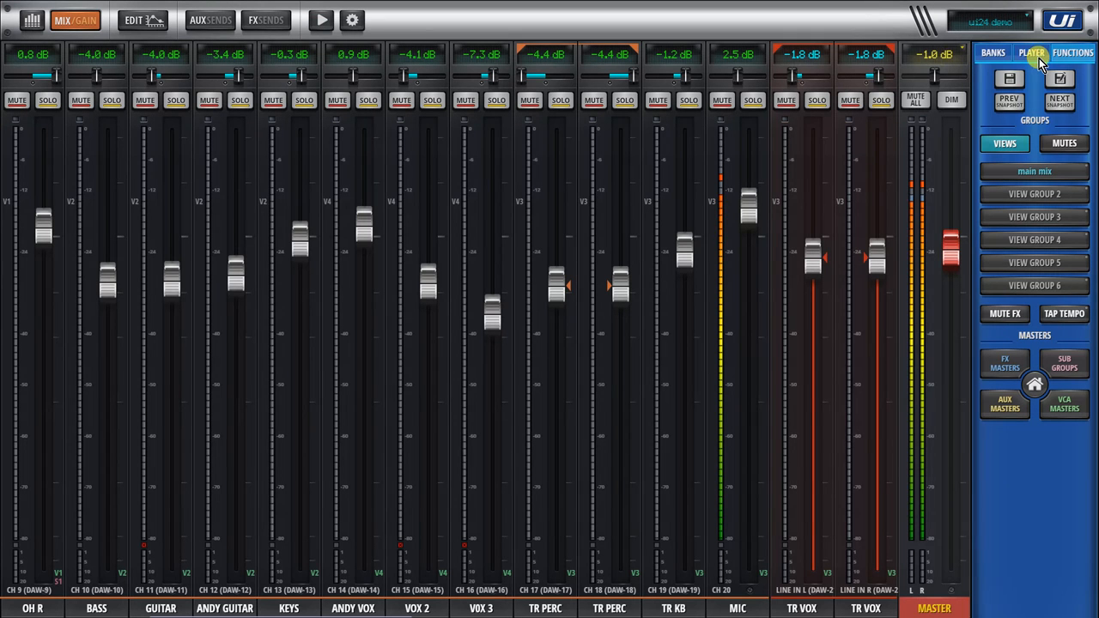
{"action": "left_click", "coordinate": [1031, 52]}
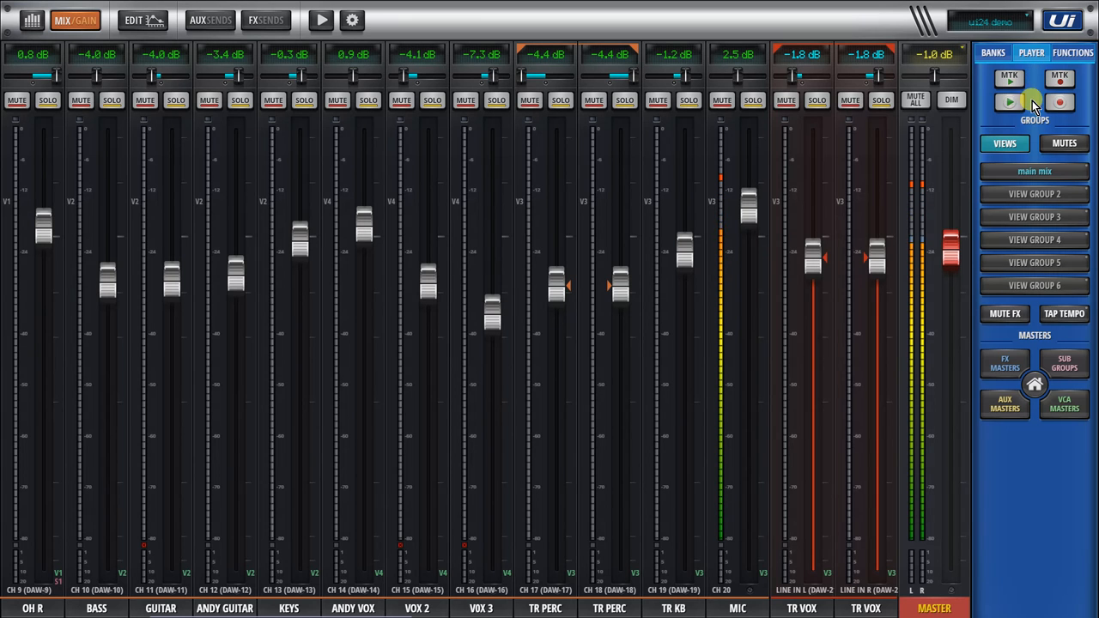
{"action": "left_click", "coordinate": [1010, 77]}
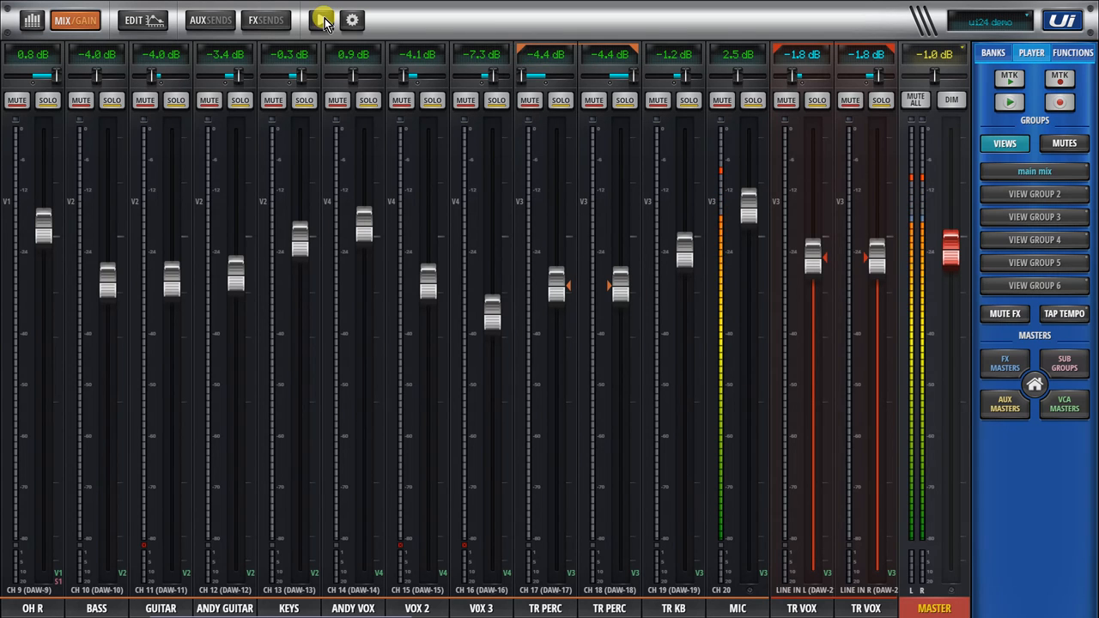
{"action": "left_click", "coordinate": [322, 19]}
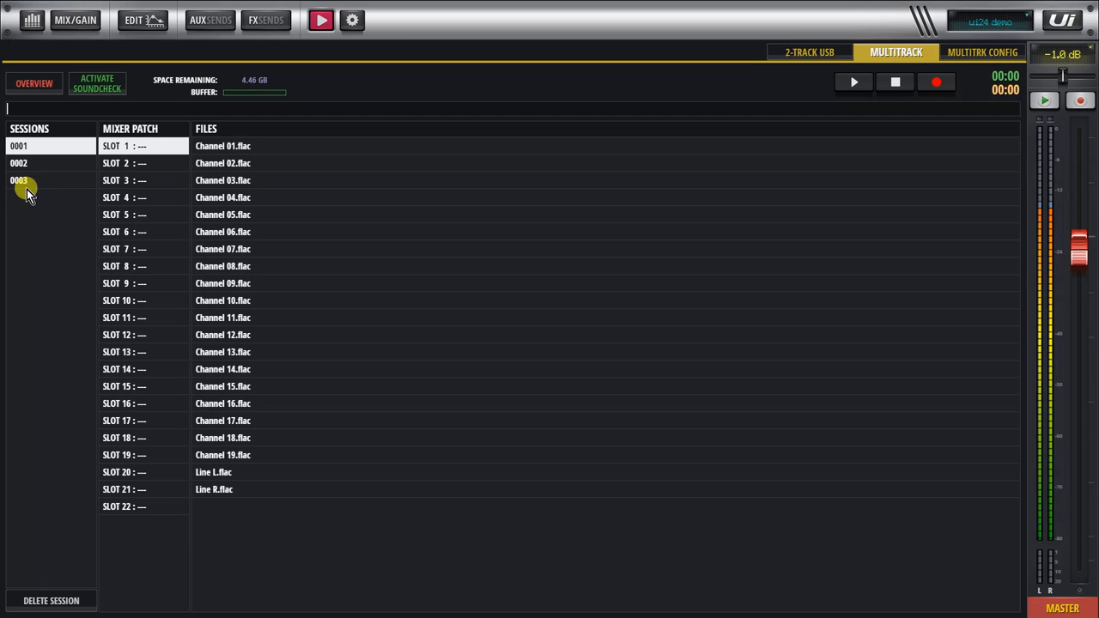
{"action": "mouse_move", "coordinate": [930, 186]}
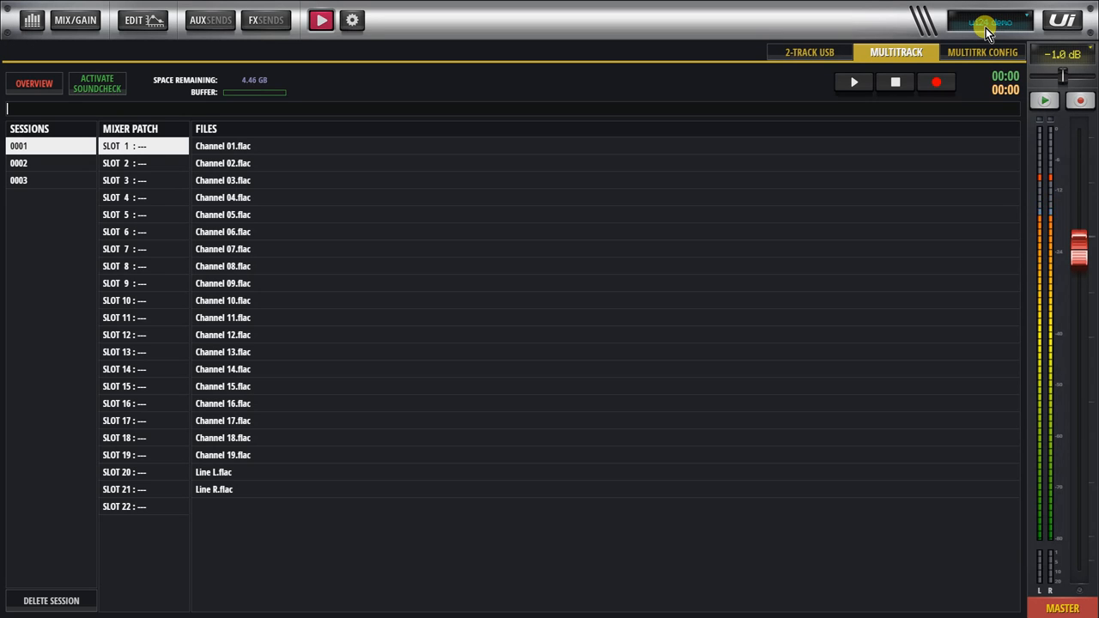
Step: Recall the '* Init *' snapshot and view the flat master graphic EQ
{"action": "left_click", "coordinate": [989, 21]}
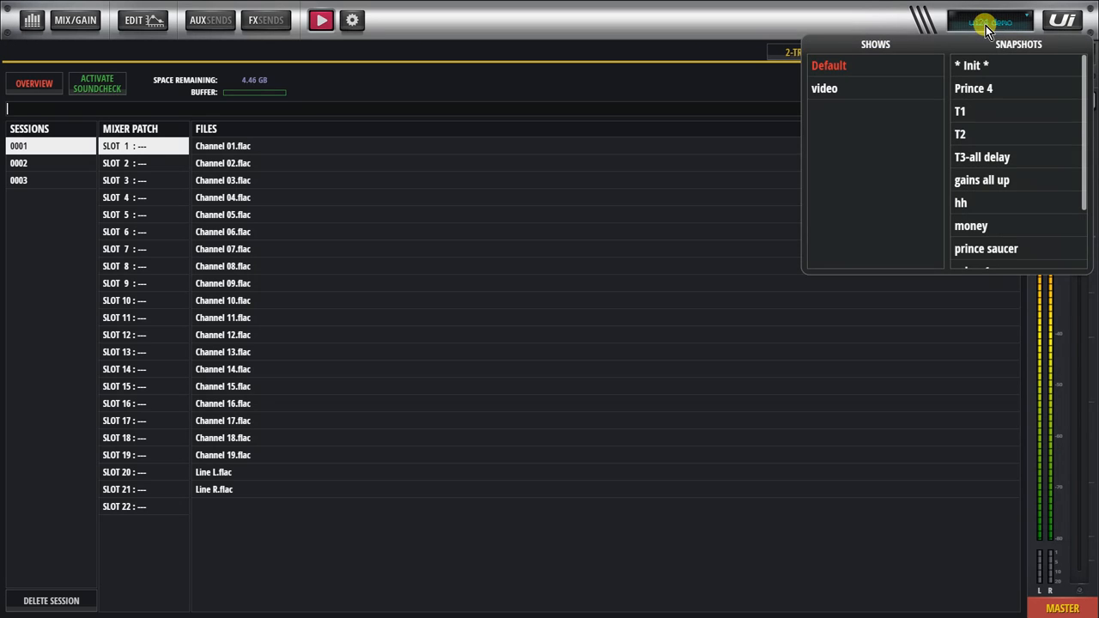
{"action": "left_click", "coordinate": [975, 66]}
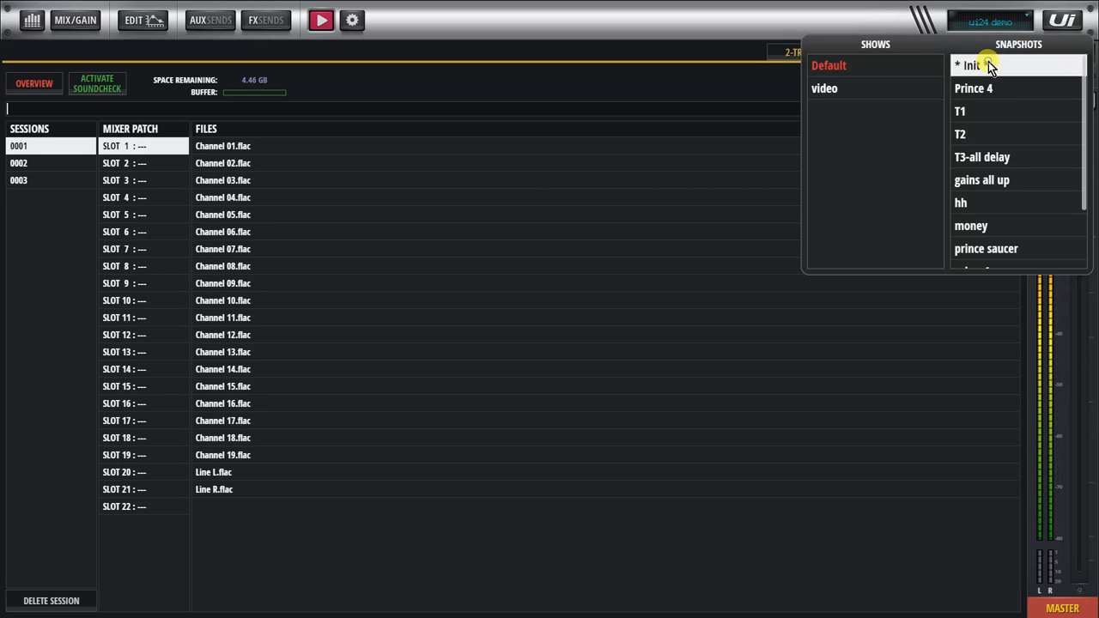
{"action": "left_click", "coordinate": [970, 65]}
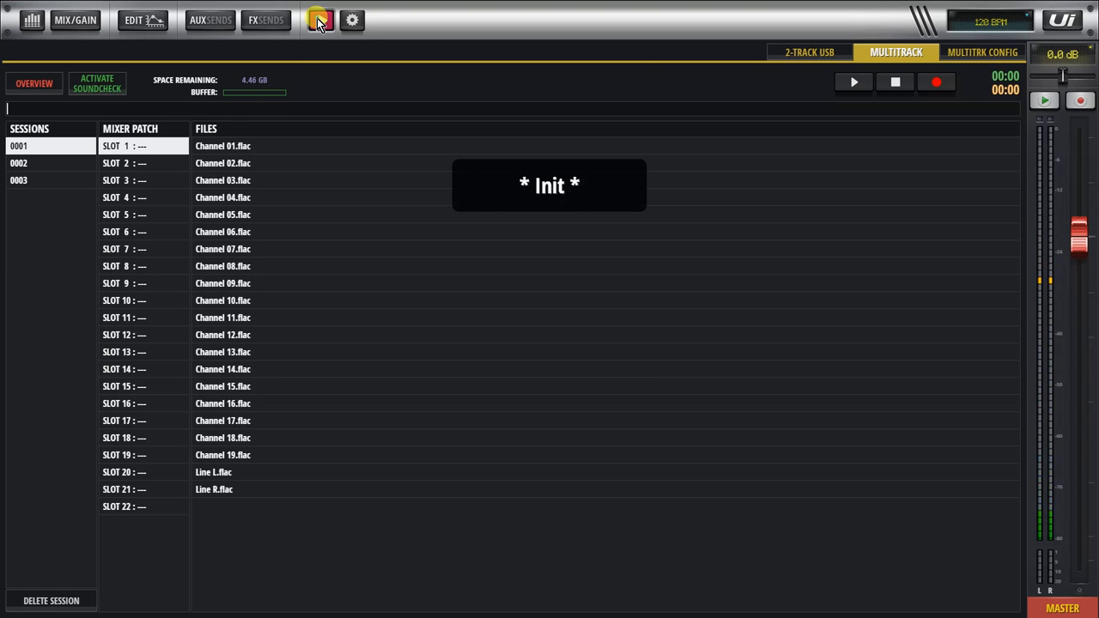
{"action": "left_click", "coordinate": [142, 20]}
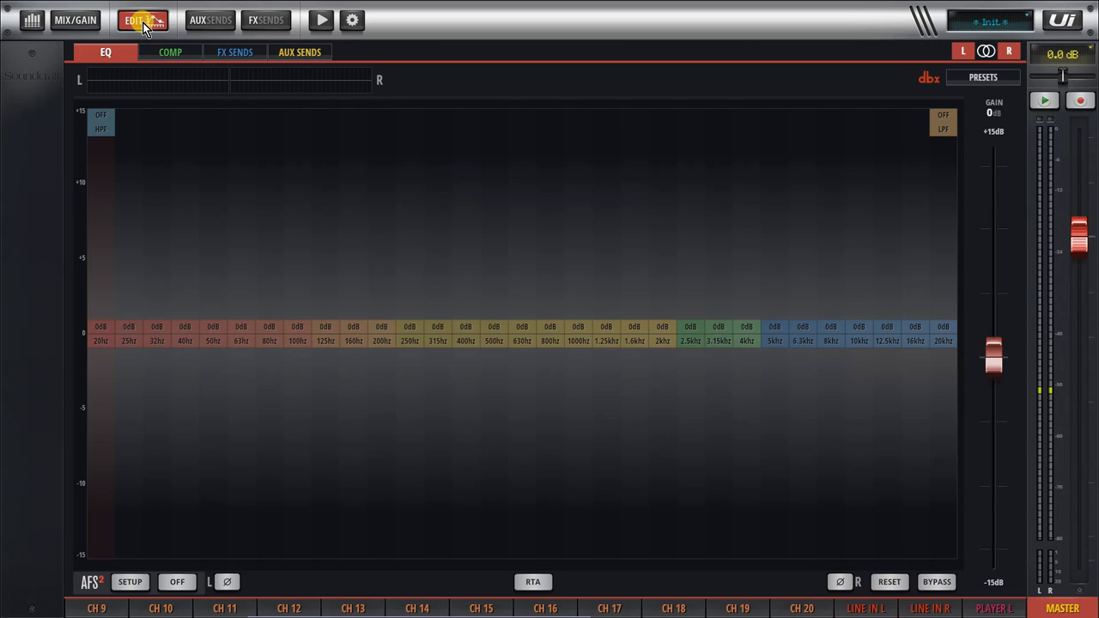
Step: Select CH 20 and raise its fader to about 0.2 dB
{"action": "left_click", "coordinate": [75, 20]}
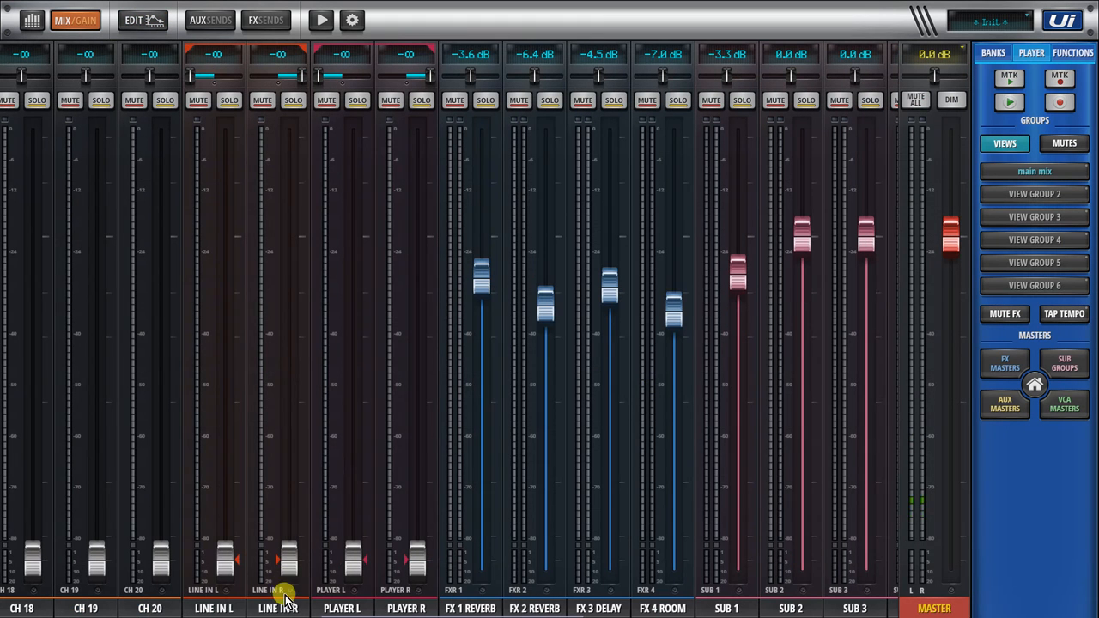
{"action": "left_click", "coordinate": [150, 608]}
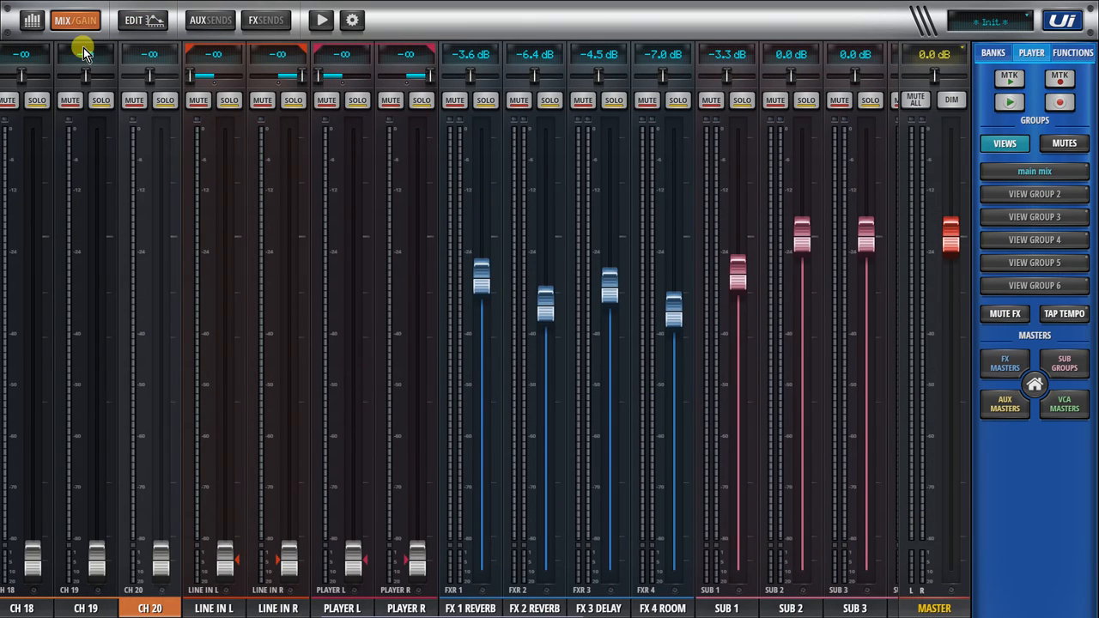
{"action": "left_click", "coordinate": [86, 20]}
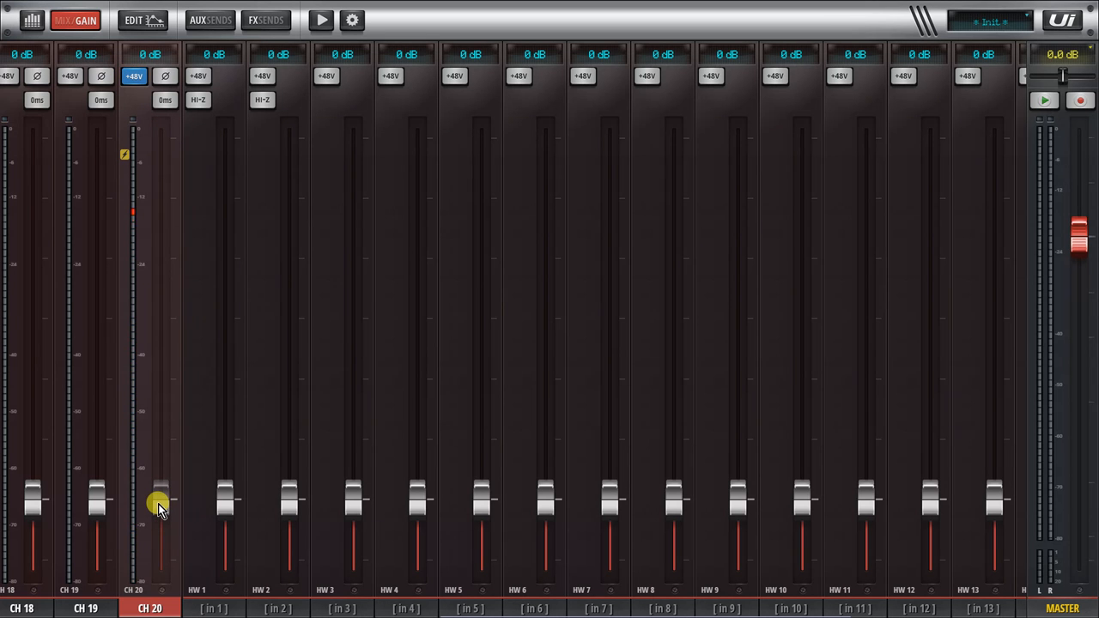
{"action": "left_click_drag", "start_coordinate": [159, 502], "coordinate": [159, 244]}
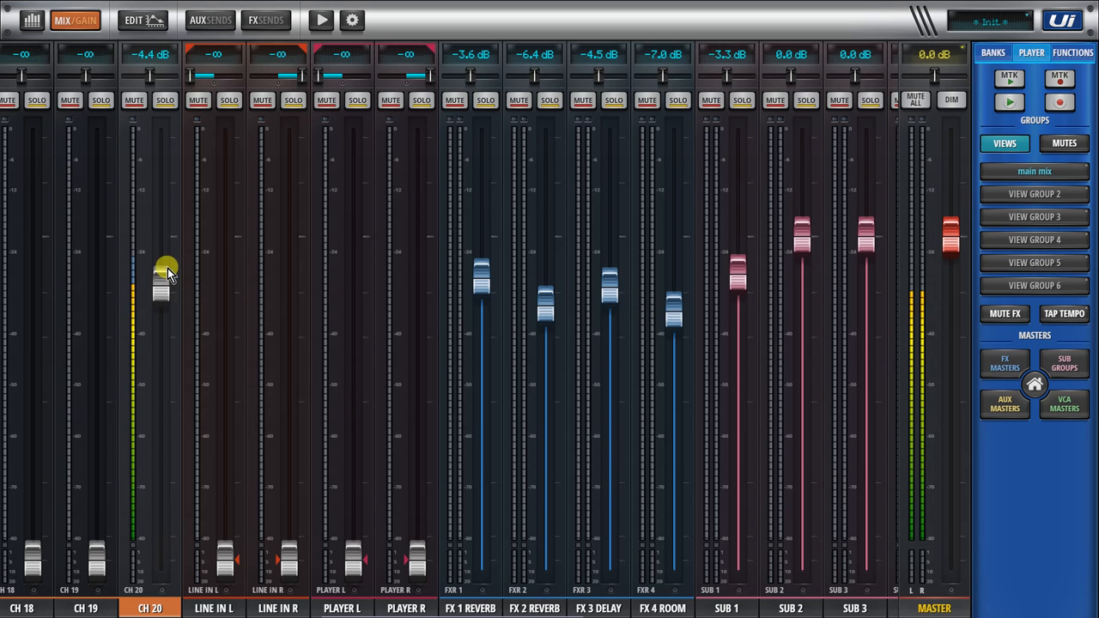
{"action": "left_click_drag", "start_coordinate": [163, 275], "coordinate": [162, 232]}
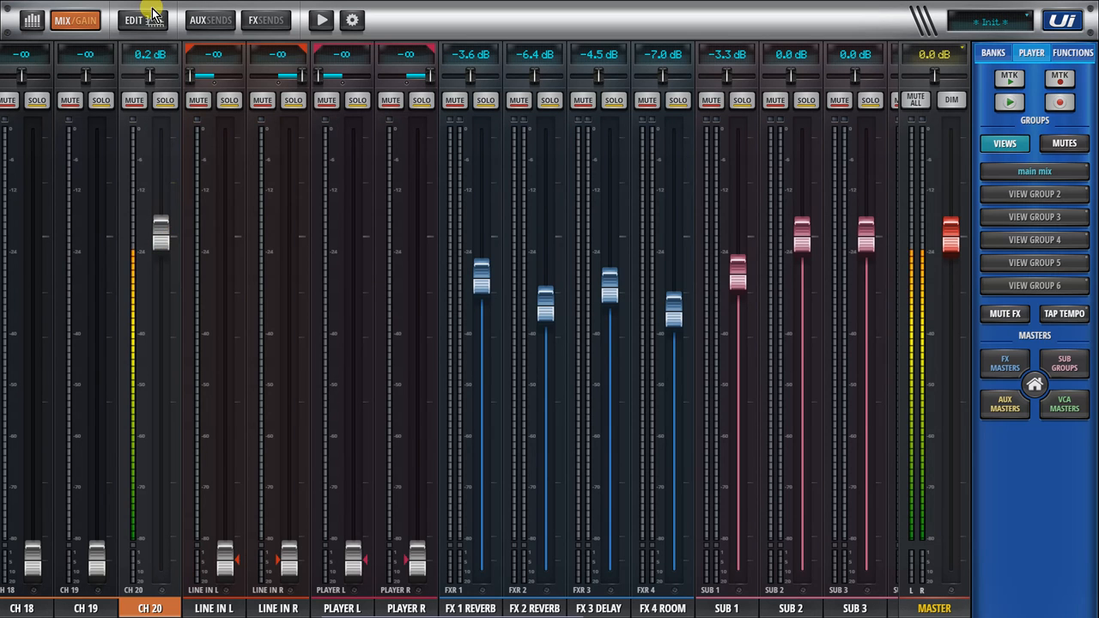
Step: Give CH 20 a high-pass filter and a 5 dB cut near 784 Hz
{"action": "left_click", "coordinate": [133, 20]}
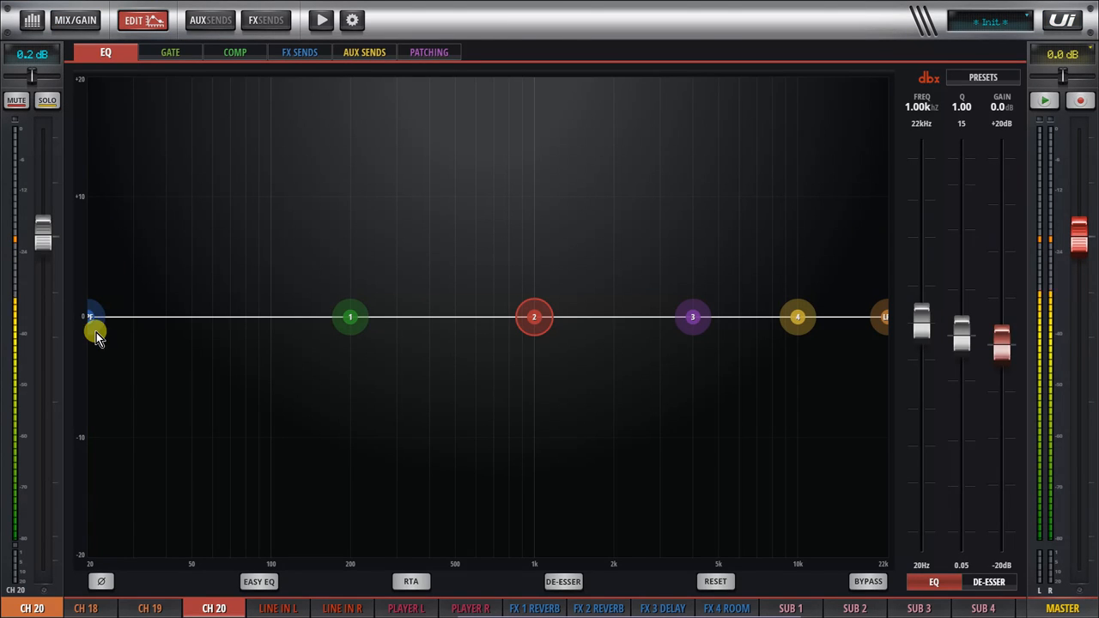
{"action": "left_click_drag", "start_coordinate": [95, 333], "coordinate": [511, 374]}
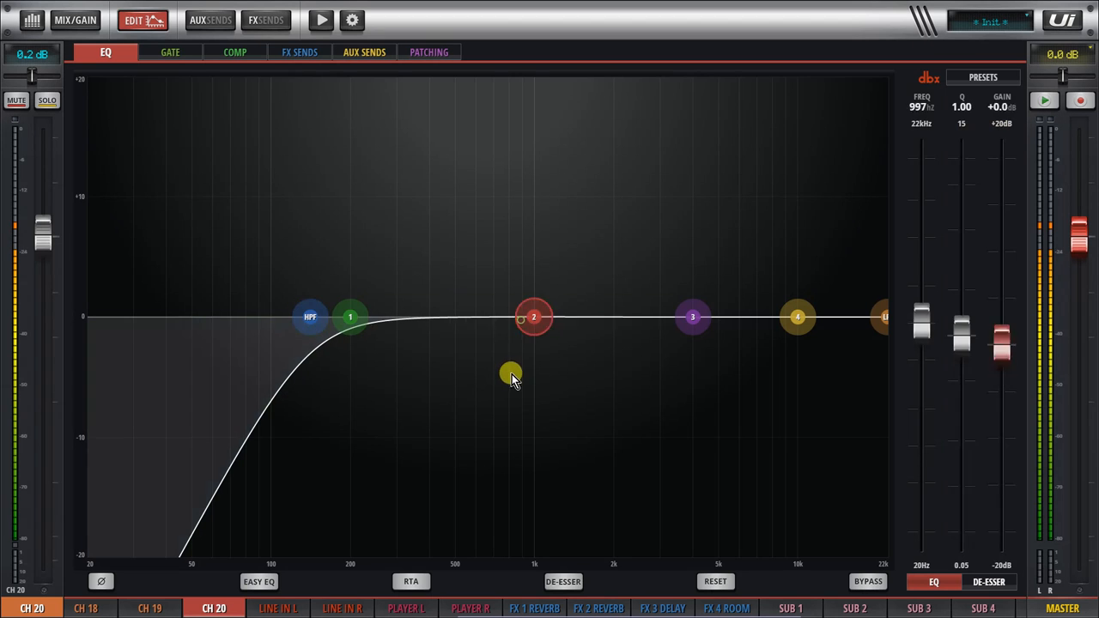
{"action": "left_click_drag", "start_coordinate": [533, 318], "coordinate": [507, 379]}
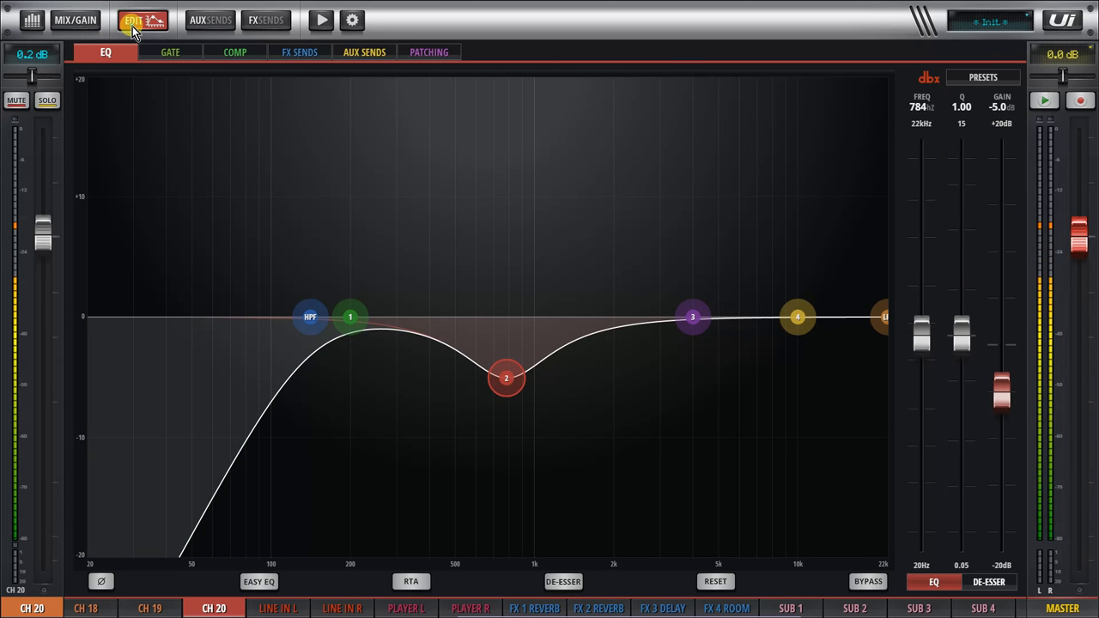
{"action": "left_click", "coordinate": [74, 20]}
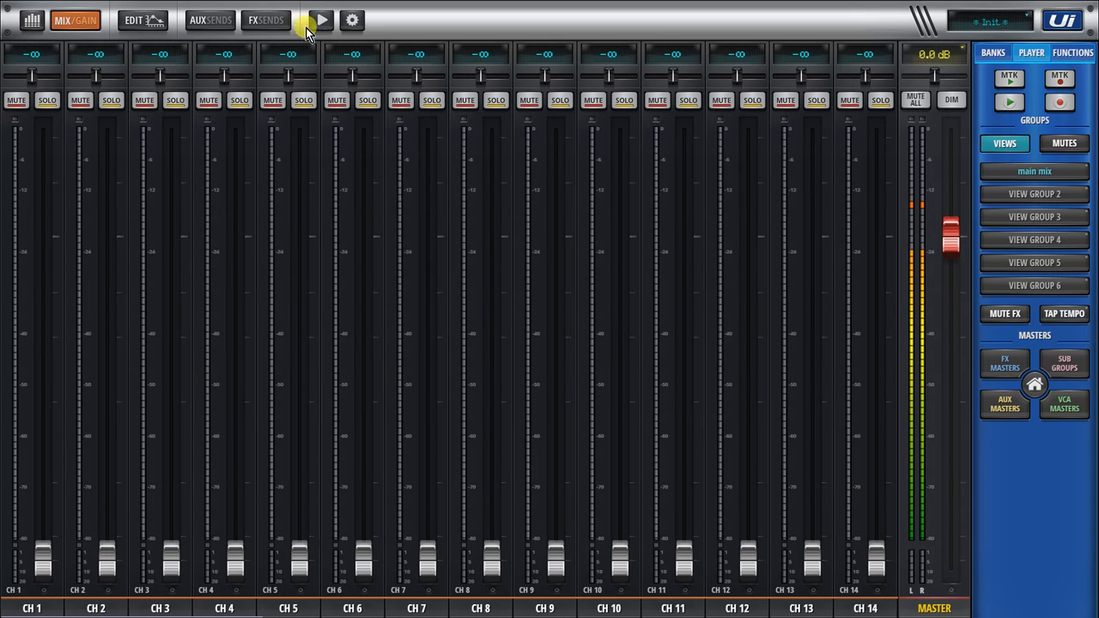
Step: Check the multitrack recorder and soundcheck patching overview, then return to the channel faders
{"action": "left_click", "coordinate": [321, 20]}
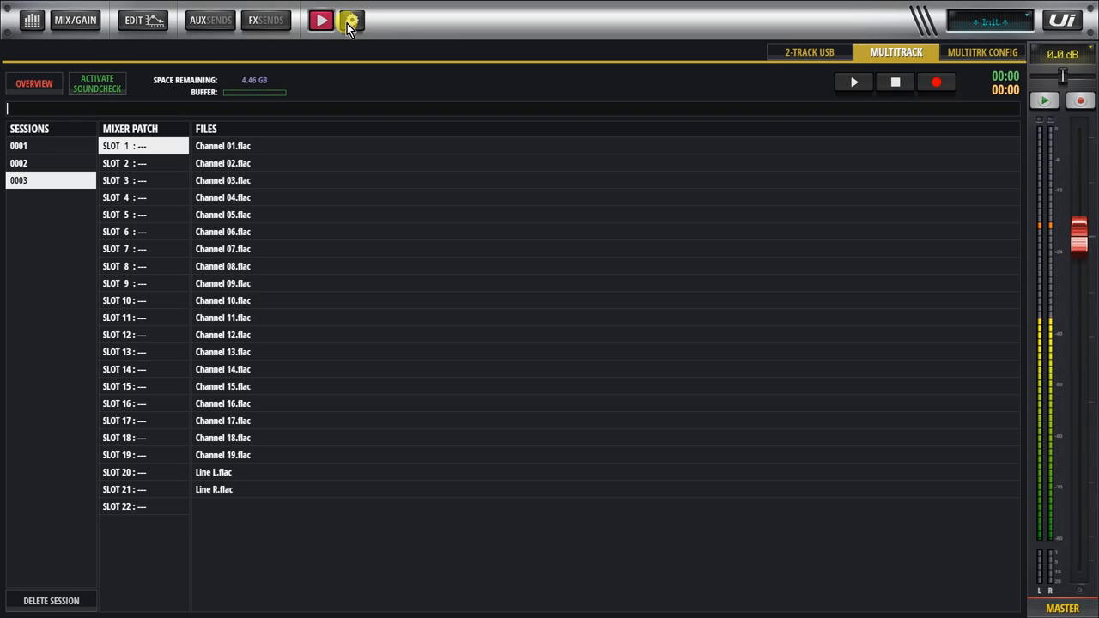
{"action": "left_click", "coordinate": [352, 20]}
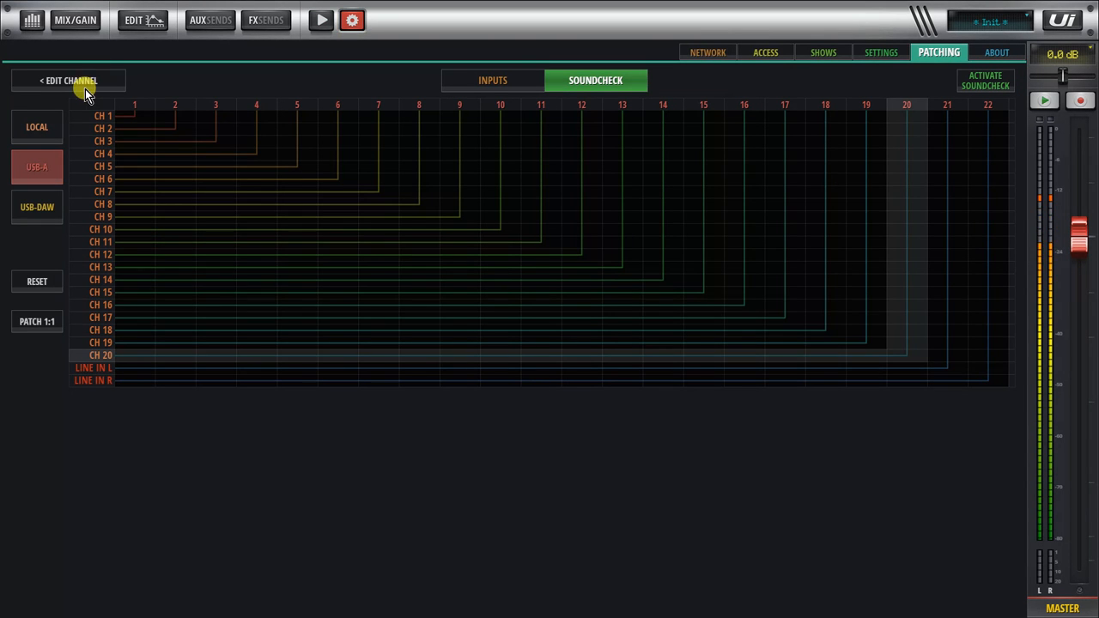
{"action": "left_click", "coordinate": [75, 20]}
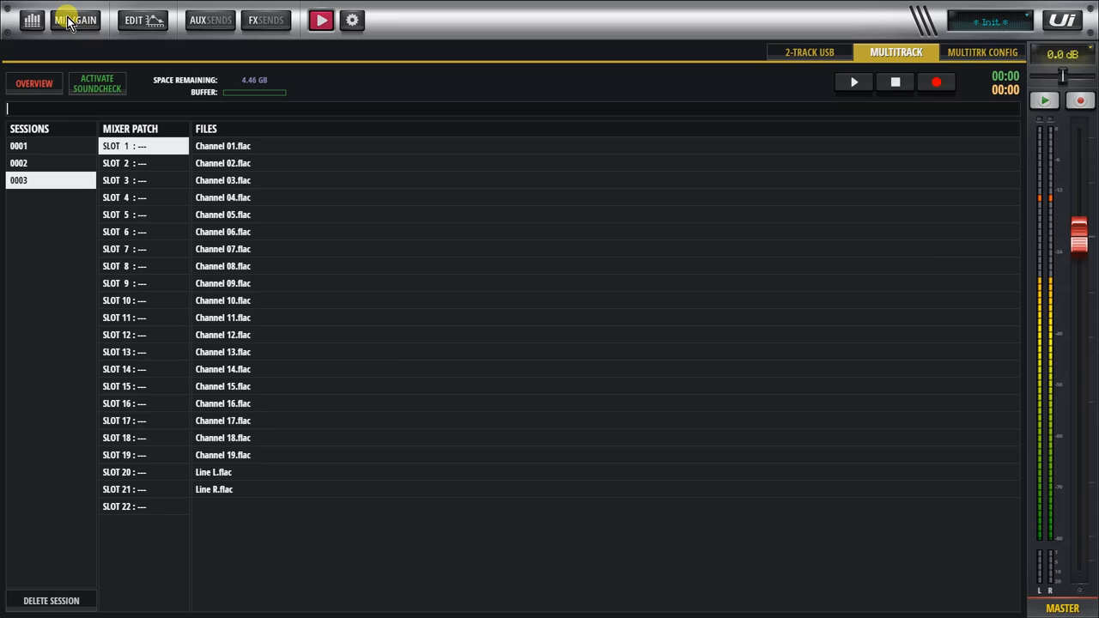
{"action": "left_click", "coordinate": [75, 20]}
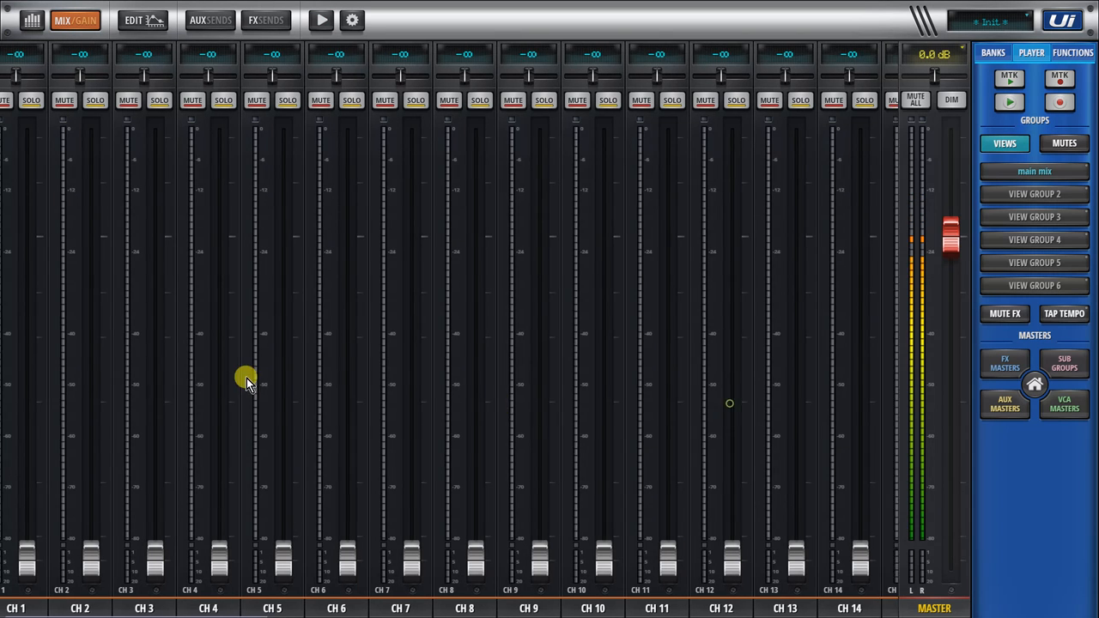
Step: Set CH 20's source to LOCAL Input 20 and go back to the multitrack recorder
{"action": "left_click", "coordinate": [134, 20]}
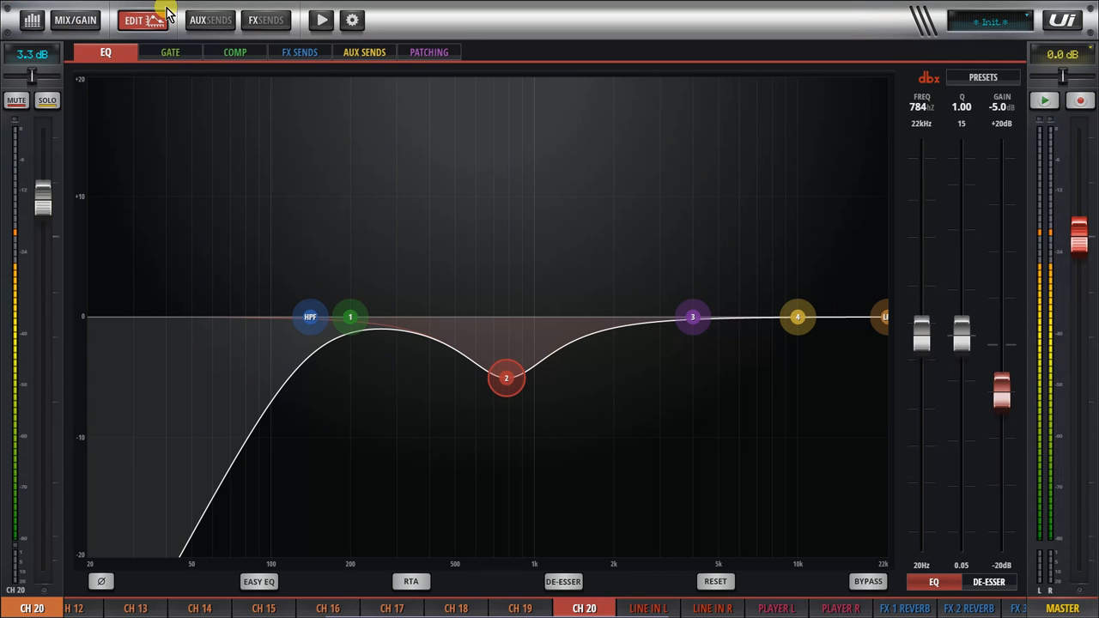
{"action": "left_click", "coordinate": [429, 51]}
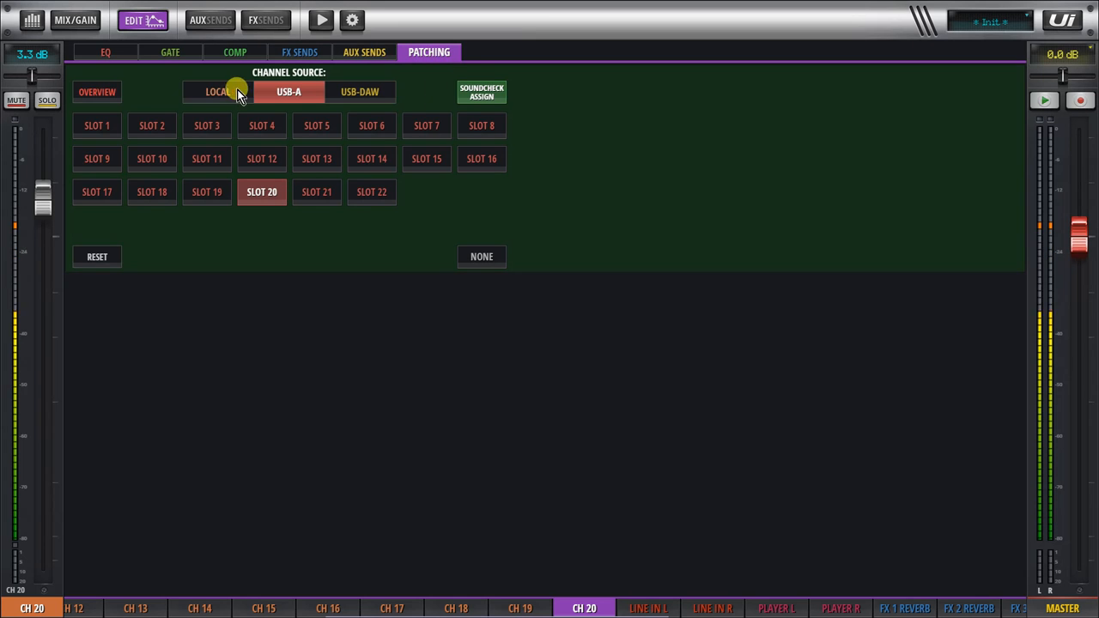
{"action": "left_click", "coordinate": [216, 92]}
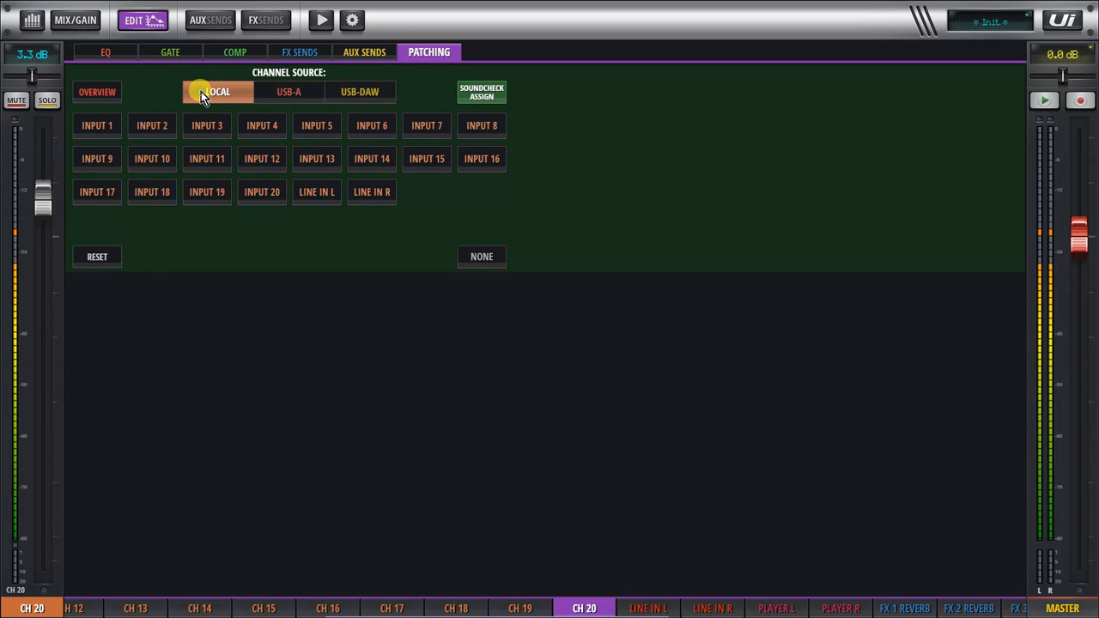
{"action": "left_click", "coordinate": [262, 192]}
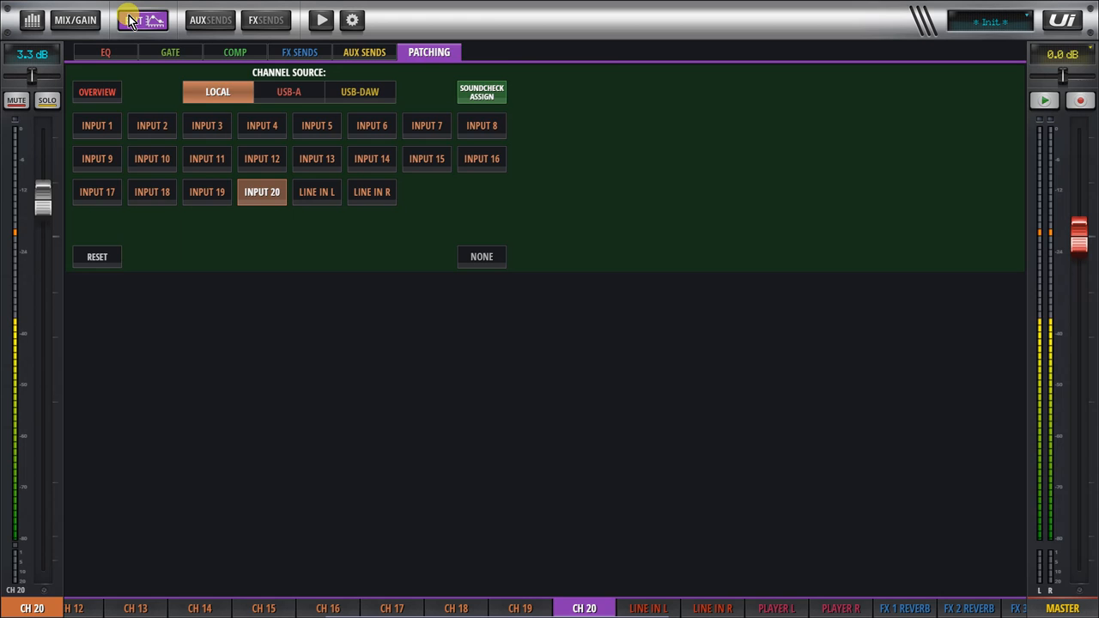
{"action": "left_click", "coordinate": [75, 20]}
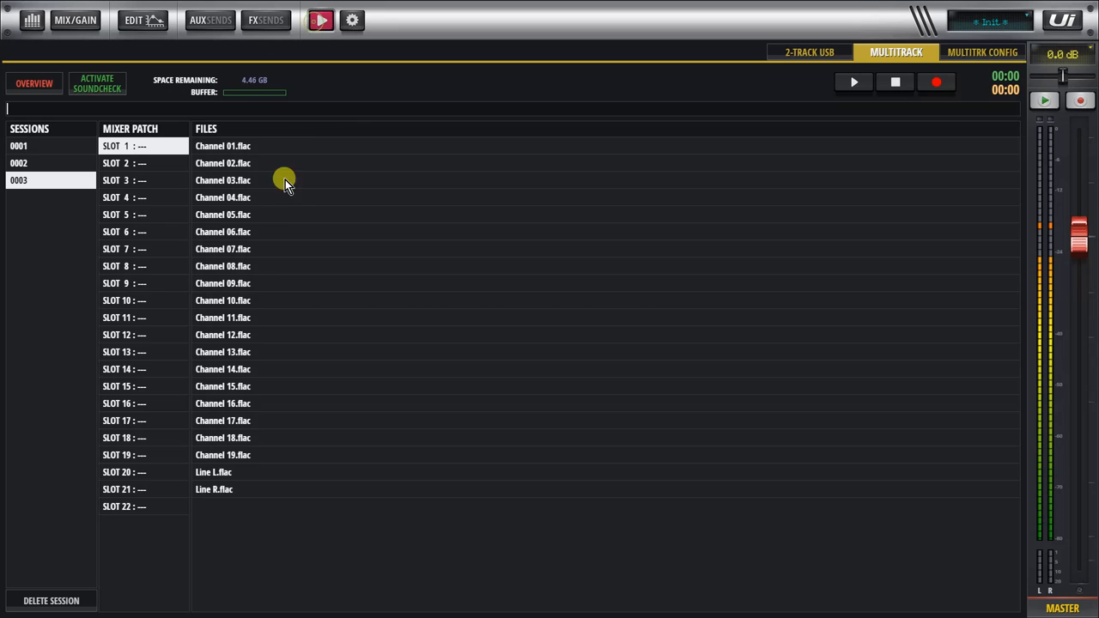
Step: Activate soundcheck, start session 0003 playback, and return to the channel faders
{"action": "left_click", "coordinate": [97, 83]}
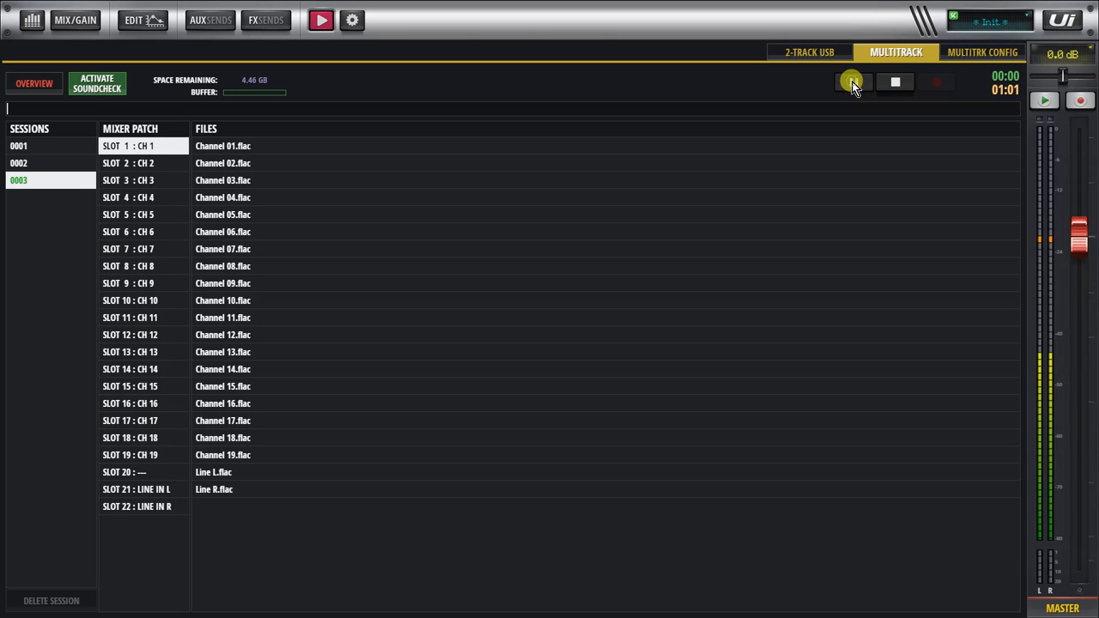
{"action": "left_click", "coordinate": [852, 81]}
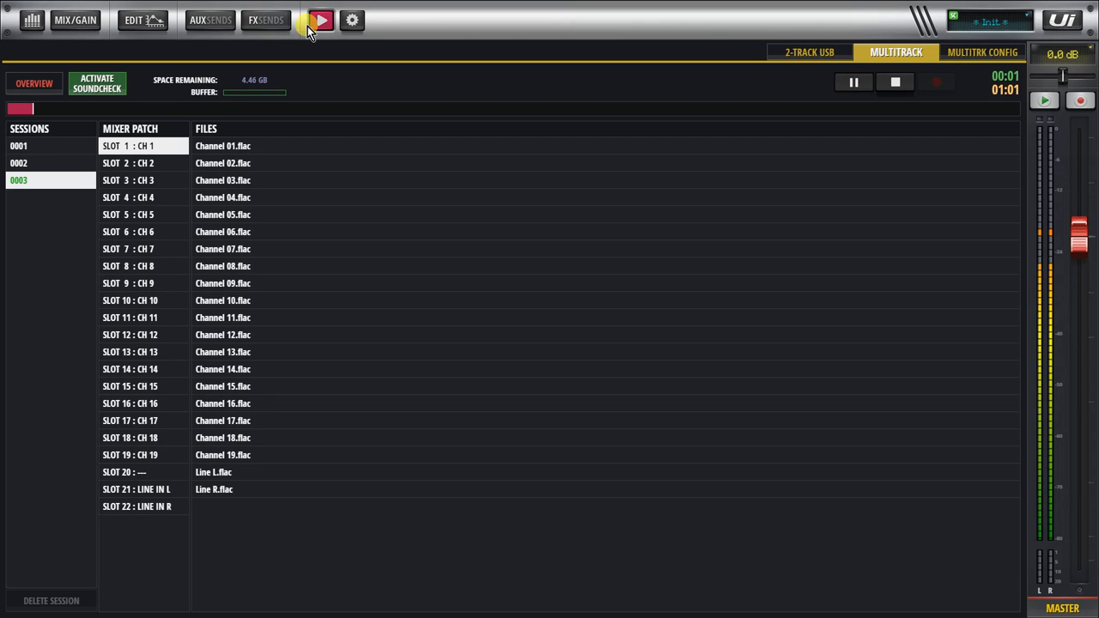
{"action": "left_click", "coordinate": [74, 19]}
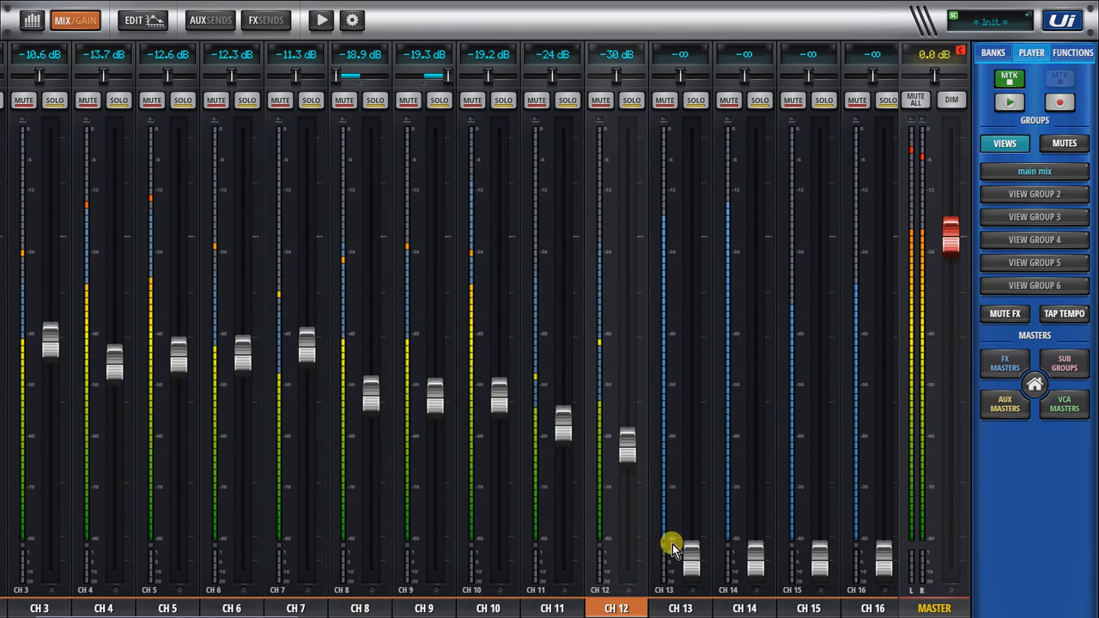
Step: Raise the CH 13 fader toward -26 dB while session 0003 plays
{"action": "left_click_drag", "start_coordinate": [678, 550], "coordinate": [679, 433]}
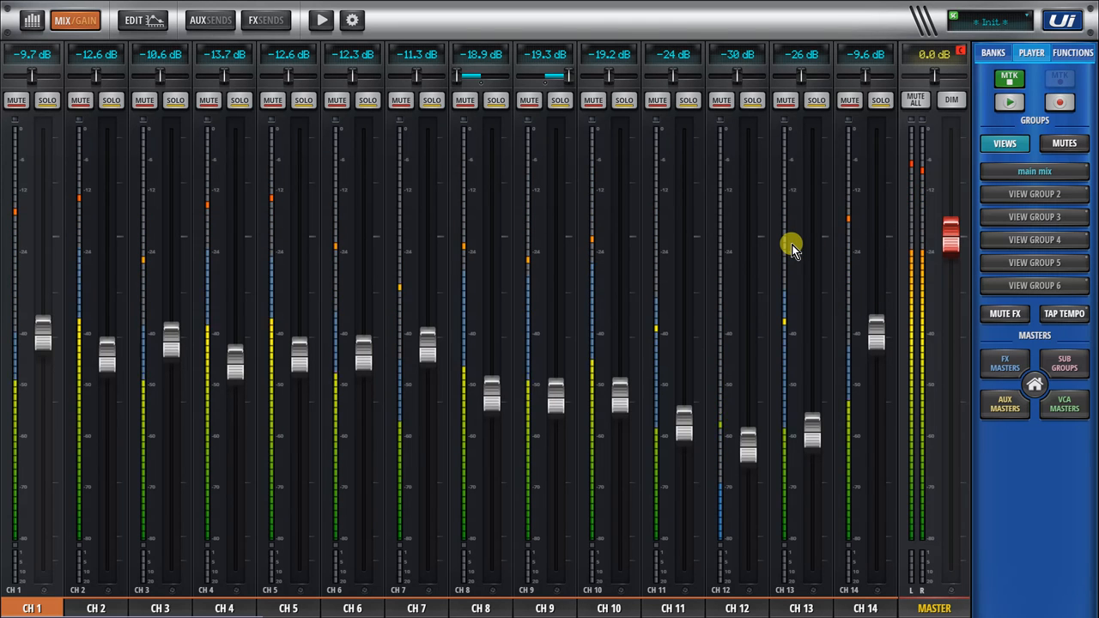
{"action": "mouse_move", "coordinate": [949, 138]}
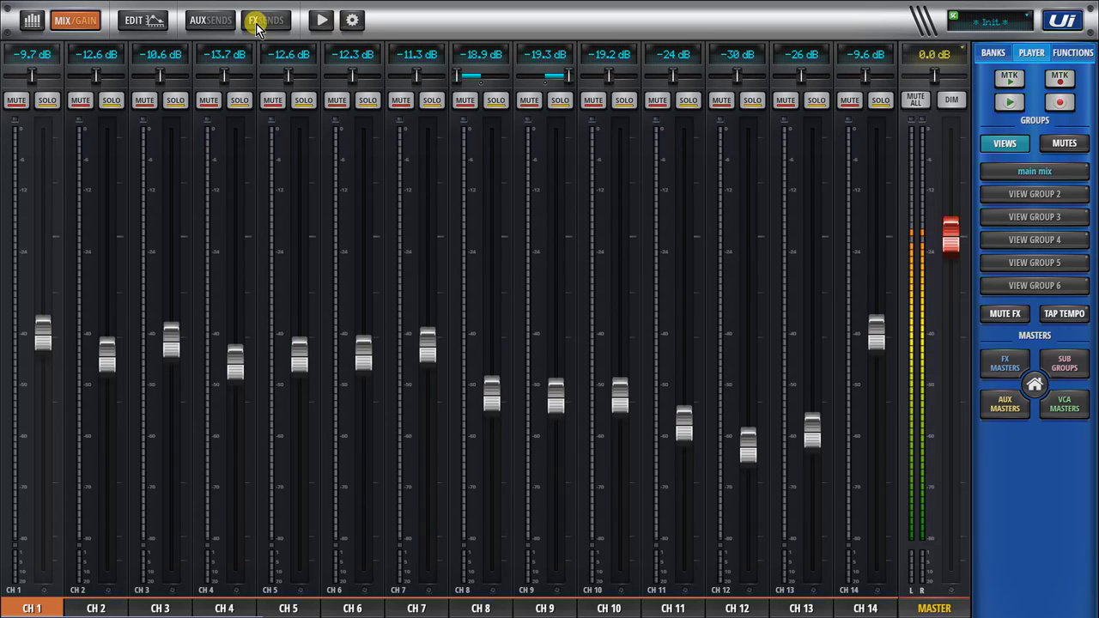
Step: Open the soundcheck patching grid showing channels 1–19 and line inputs routed to USB slots
{"action": "left_click", "coordinate": [351, 19]}
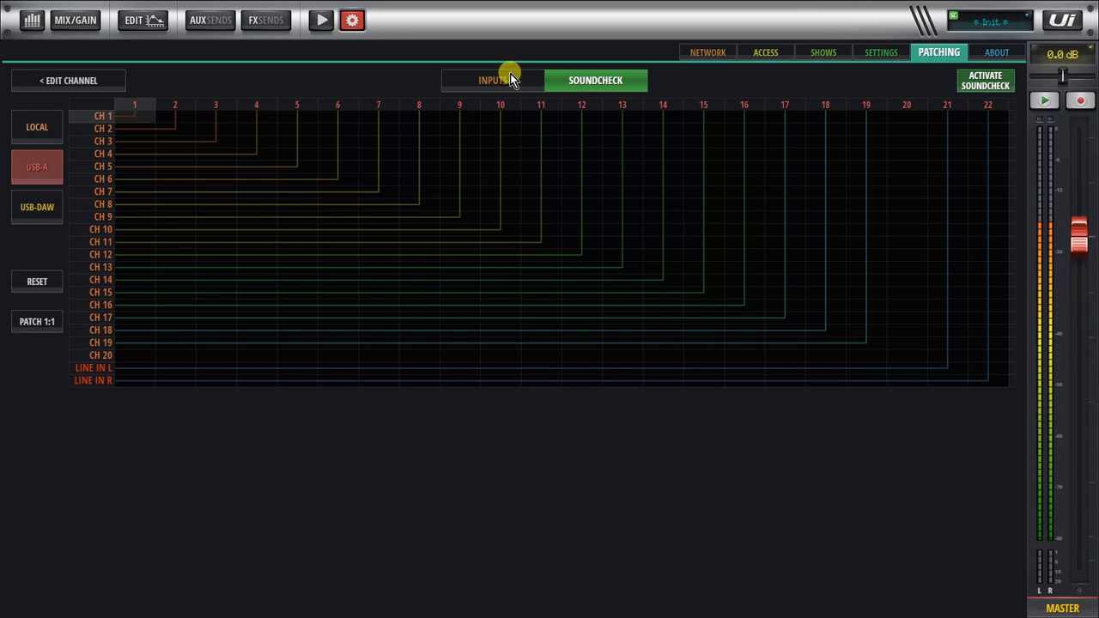
{"action": "mouse_move", "coordinate": [724, 109]}
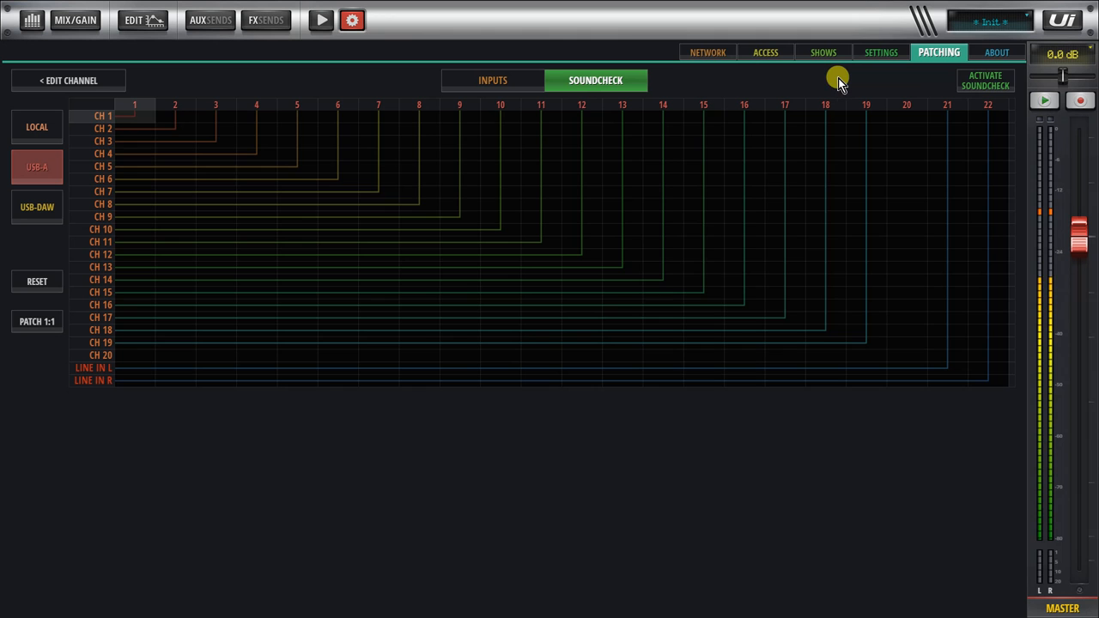
{"action": "mouse_move", "coordinate": [817, 83]}
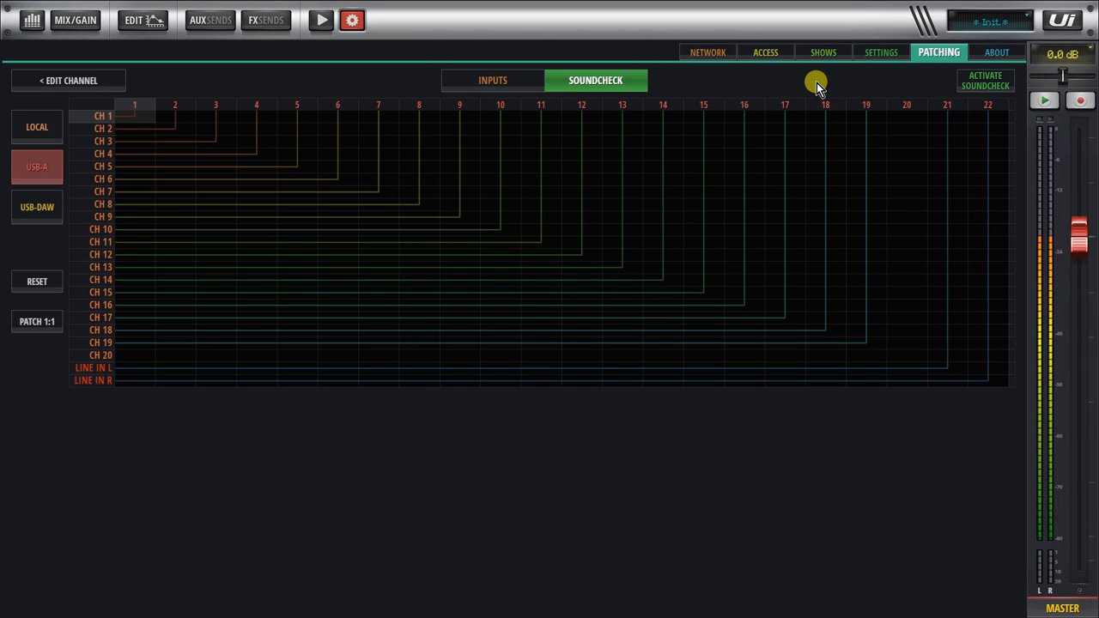